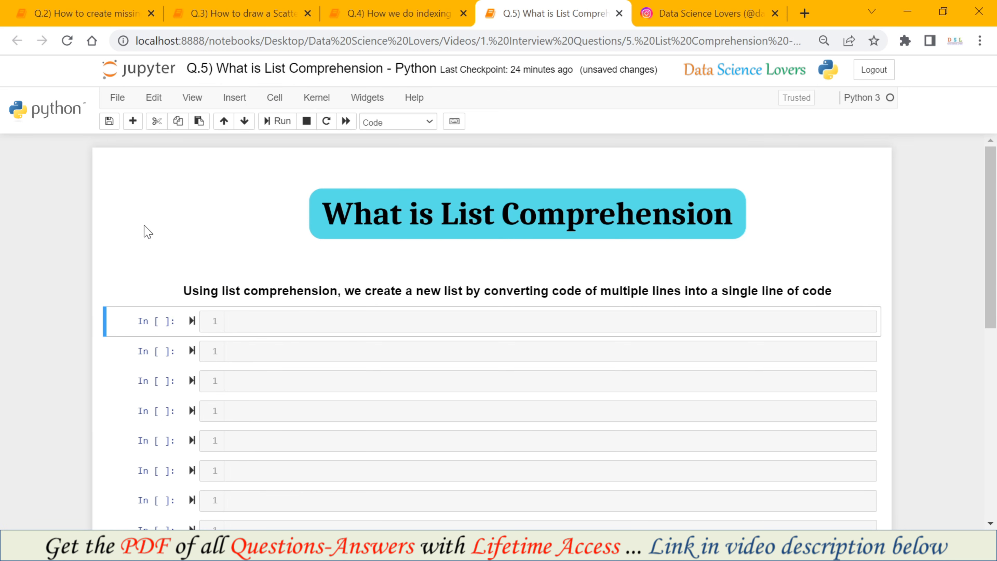
mouse_move(164, 289)
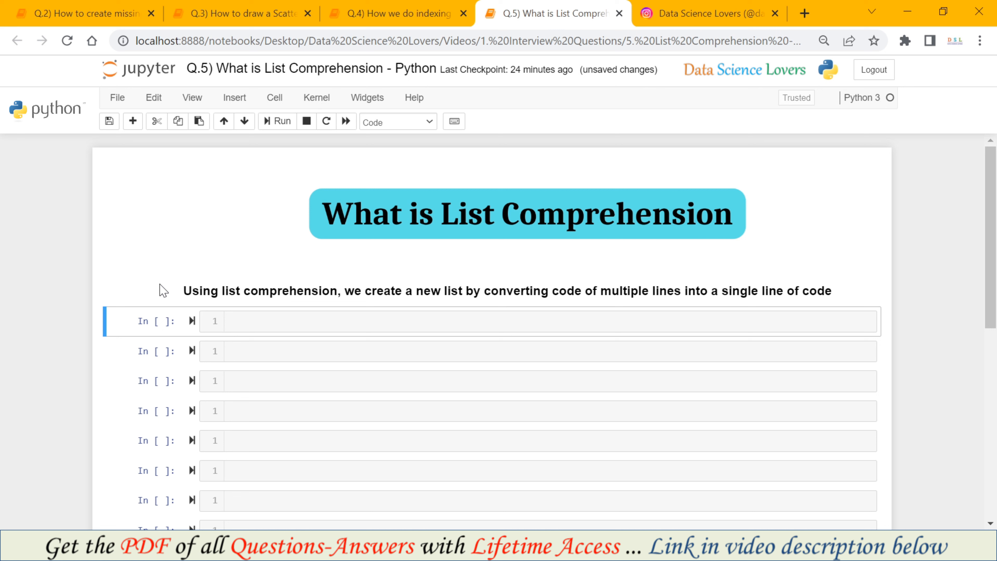
mouse_move(400, 304)
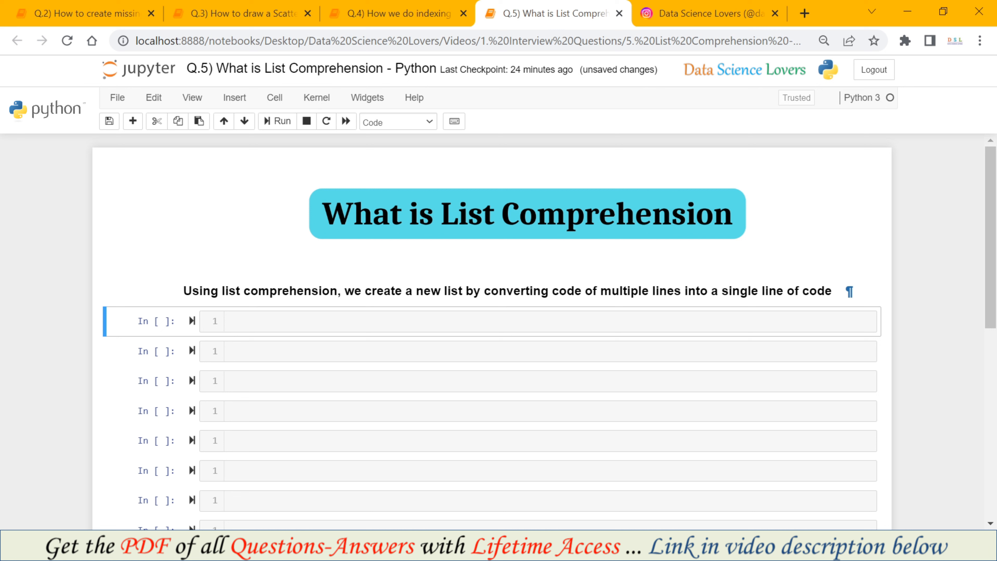
Step: Highlight the syntax line [expression for variable in iterable if_condition(s)] beneath the definition
drag(485, 291, 674, 291)
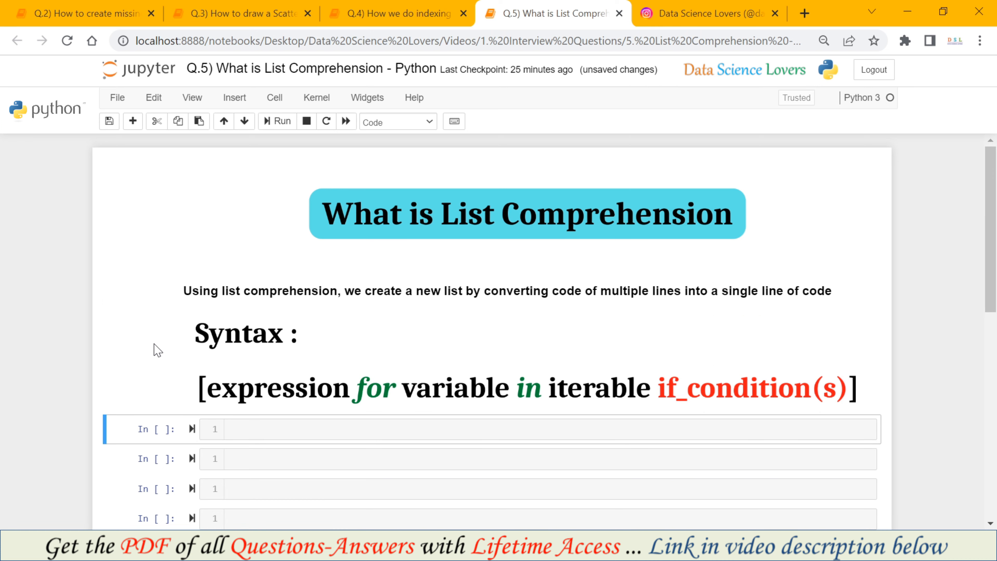
scroll(down, 3)
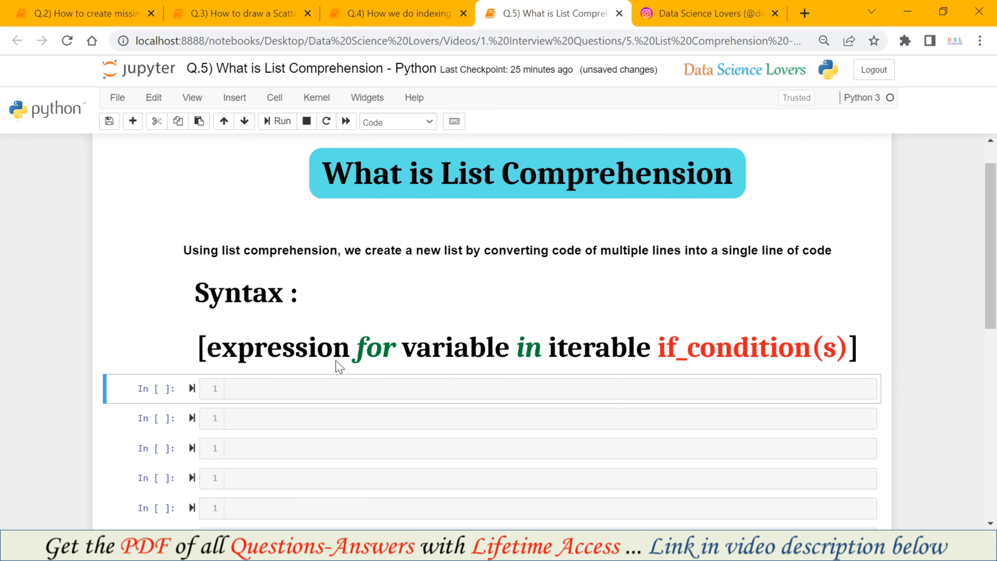
mouse_move(363, 354)
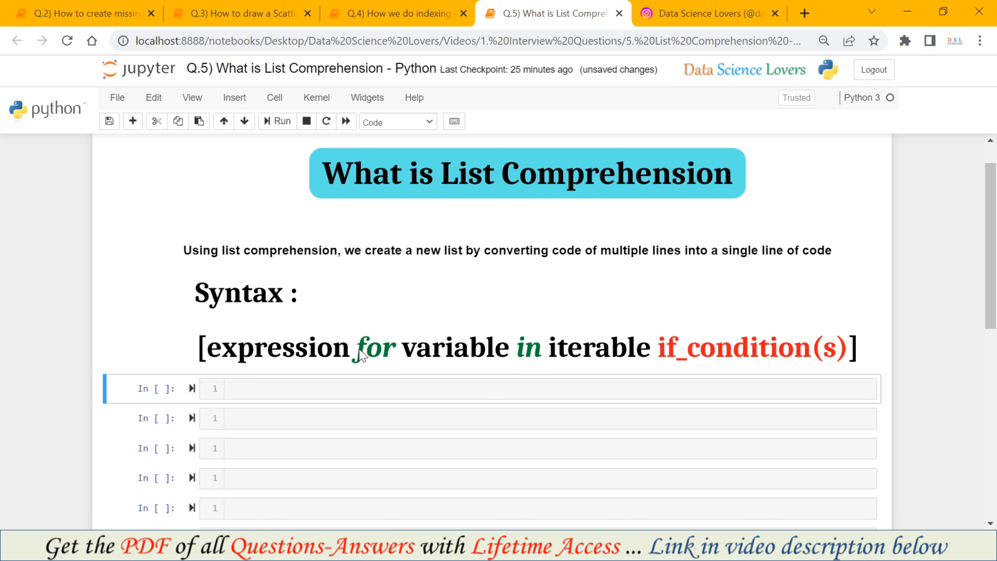
mouse_move(407, 360)
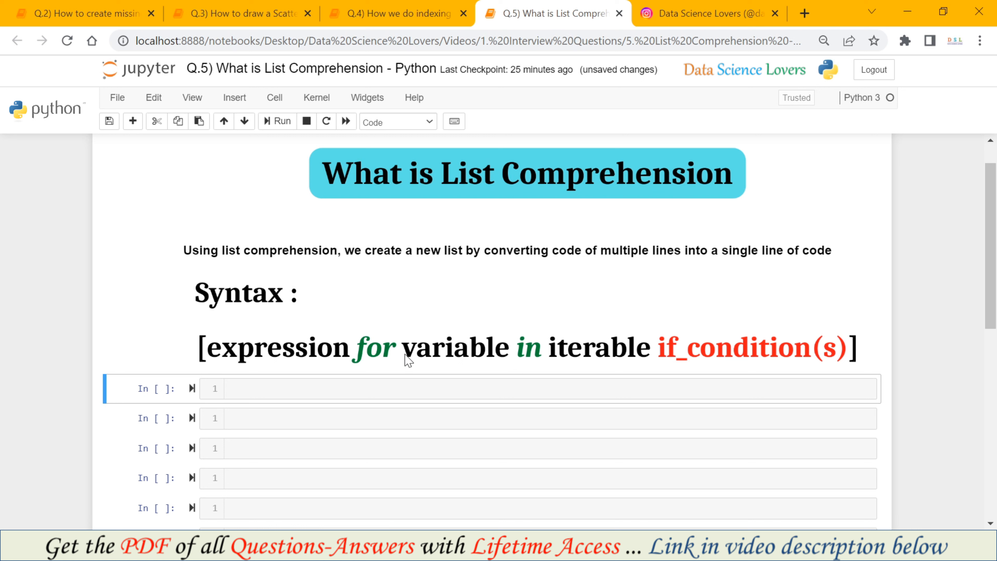
mouse_move(481, 357)
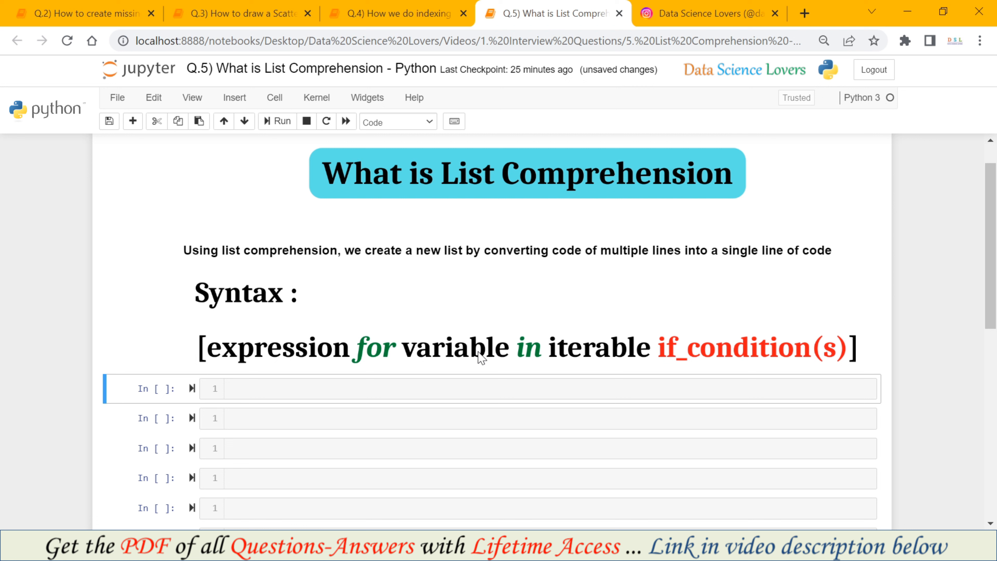
mouse_move(535, 362)
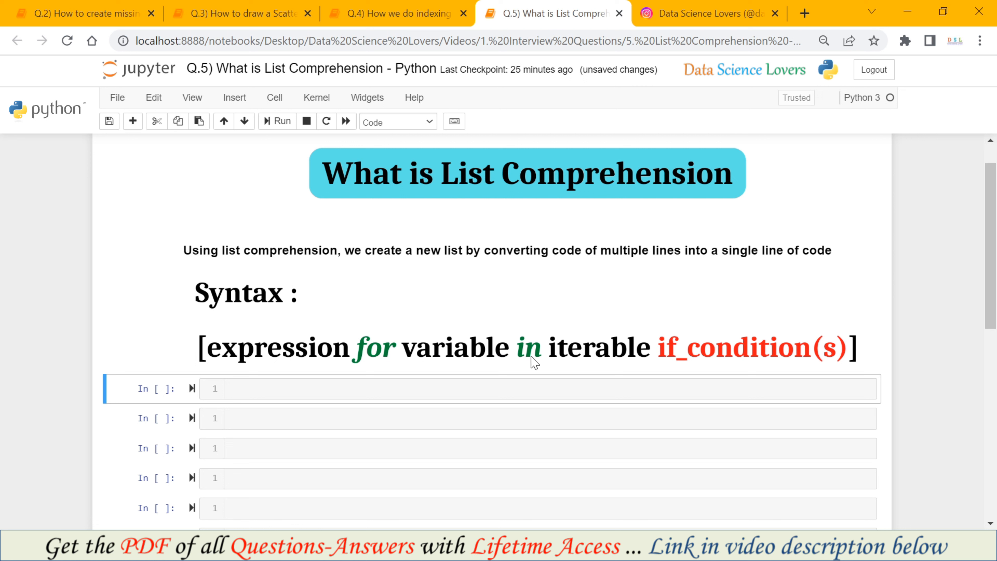
mouse_move(529, 362)
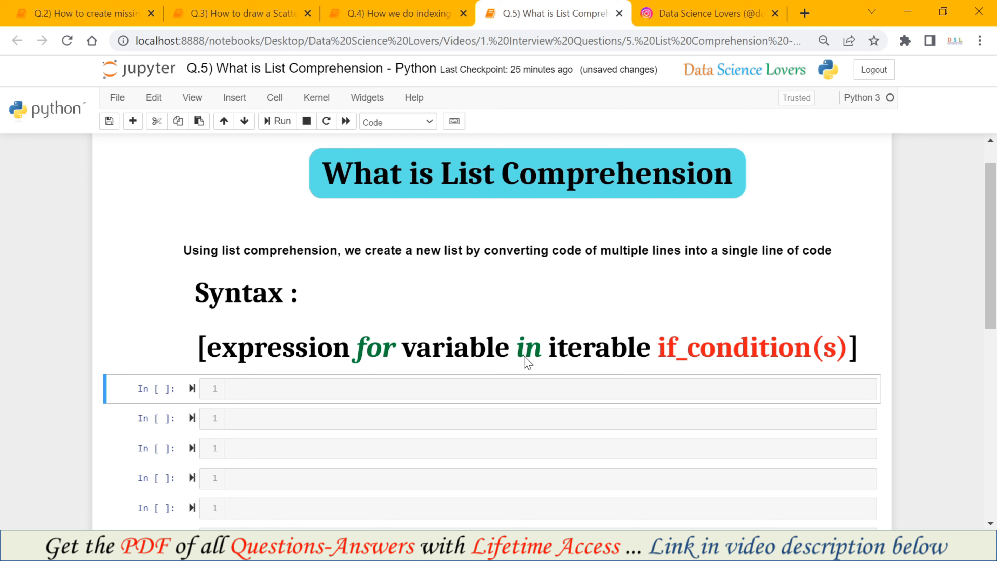
mouse_move(674, 361)
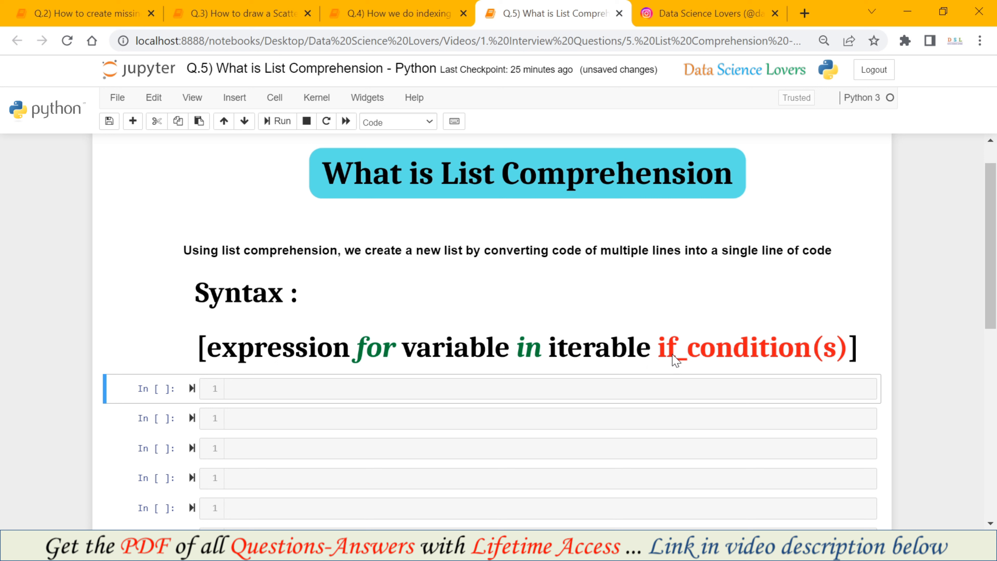
mouse_move(805, 358)
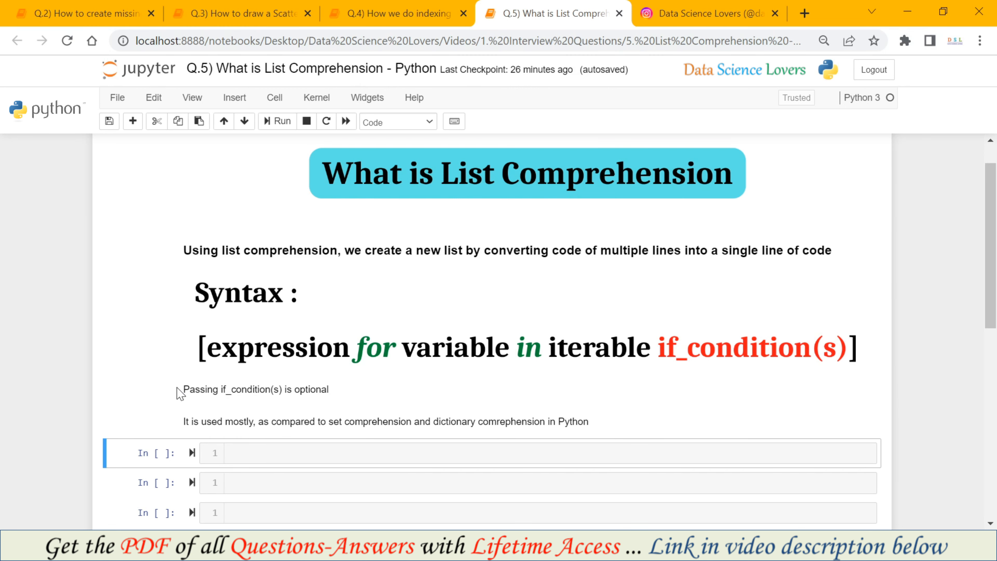
mouse_move(185, 396)
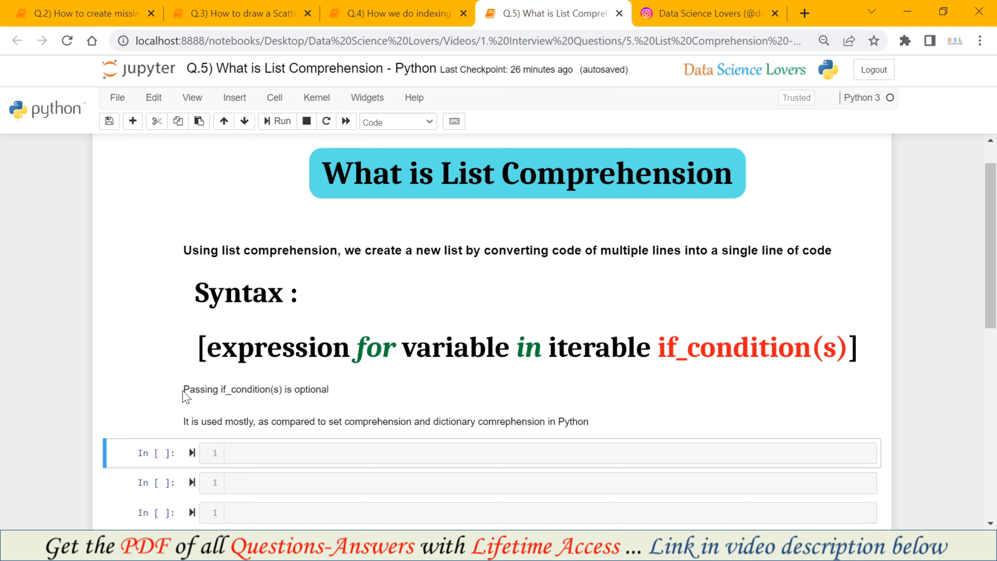
Step: Highlight that if_condition(s) is optional and the phrase 'as compared to set comprehension' in the notes
drag(184, 389, 320, 389)
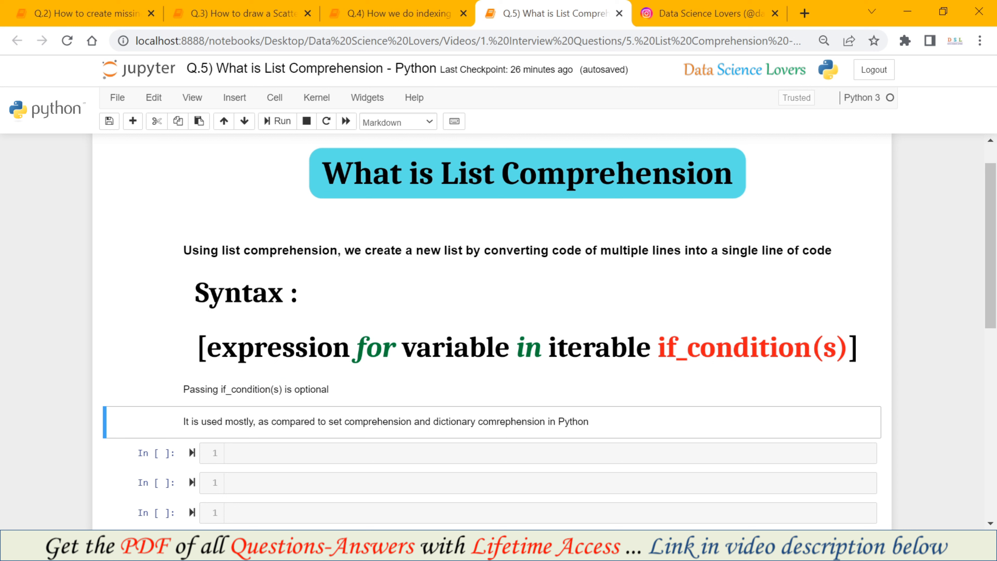
drag(258, 421, 411, 421)
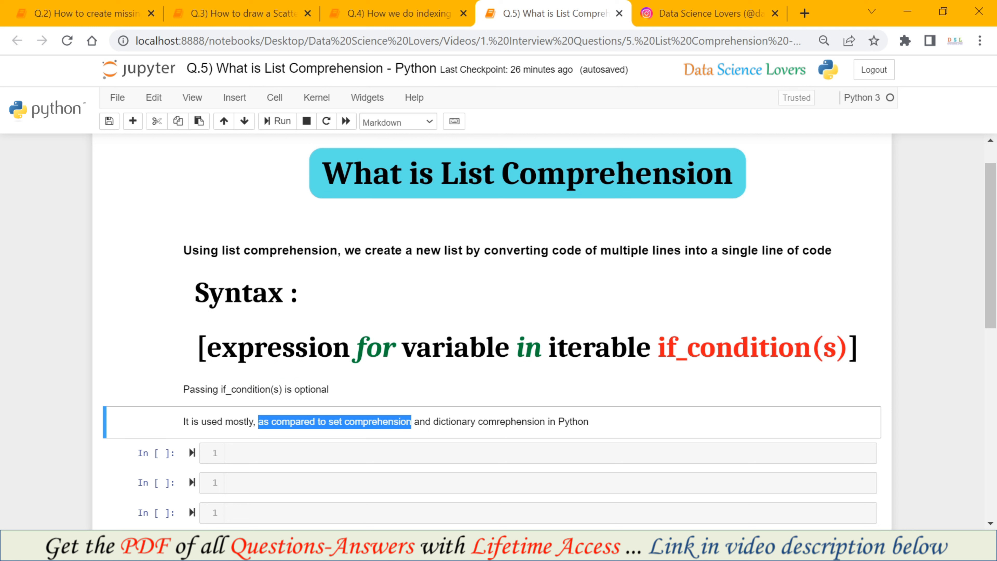
mouse_move(642, 421)
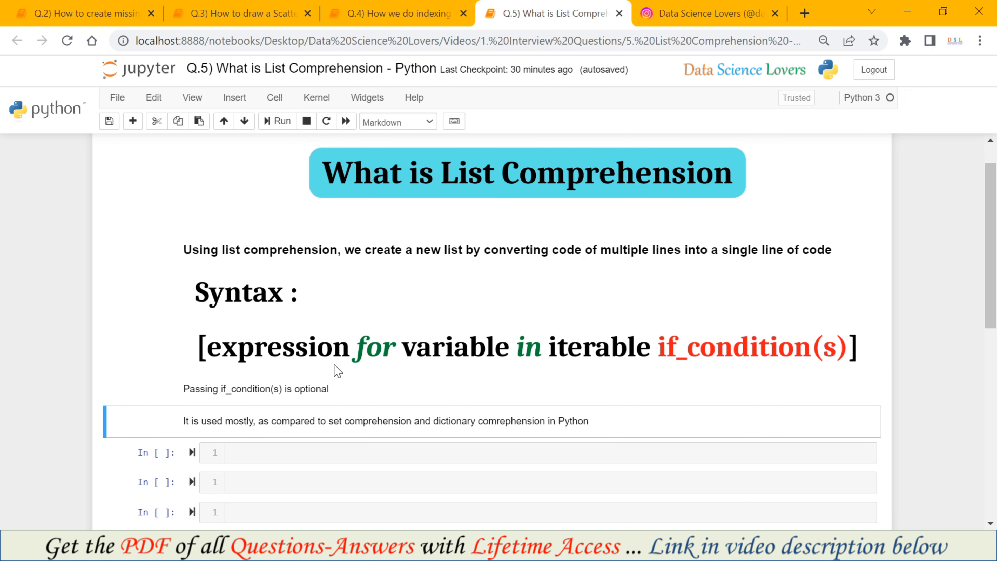
scroll(down, 3)
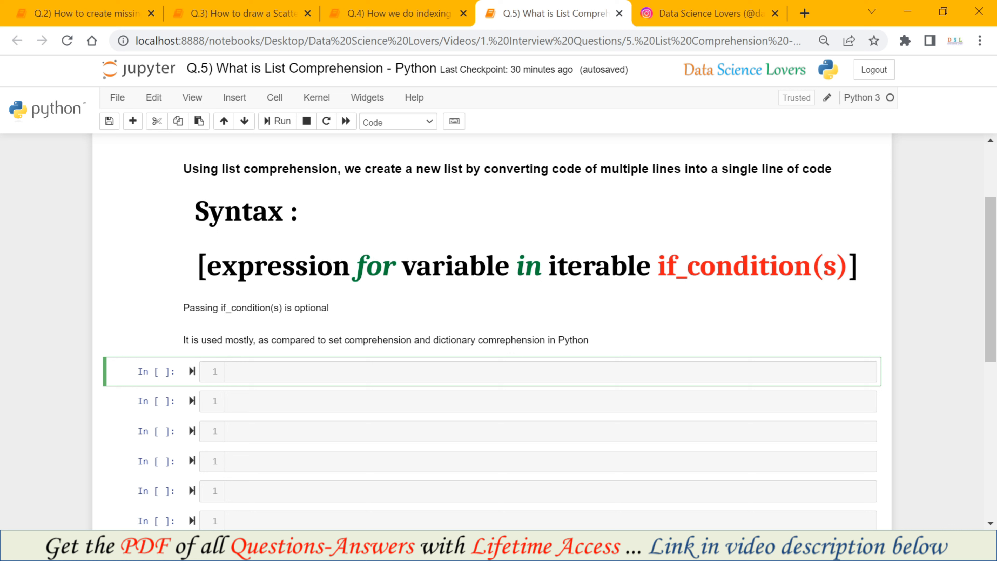
Step: Write for i in range(10): print(i) and run it to output 0 through 9
text(for i in range(10)
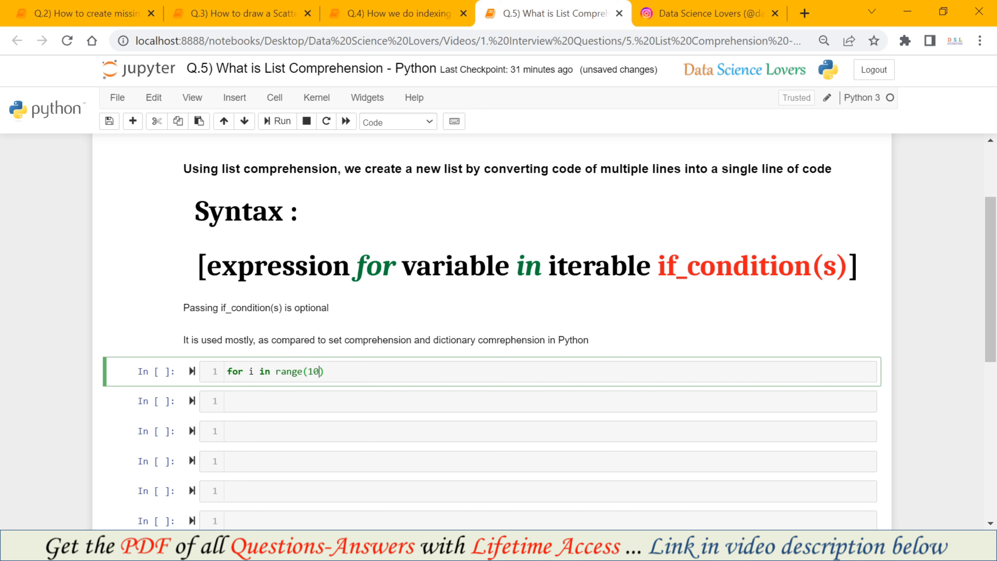
text(:)
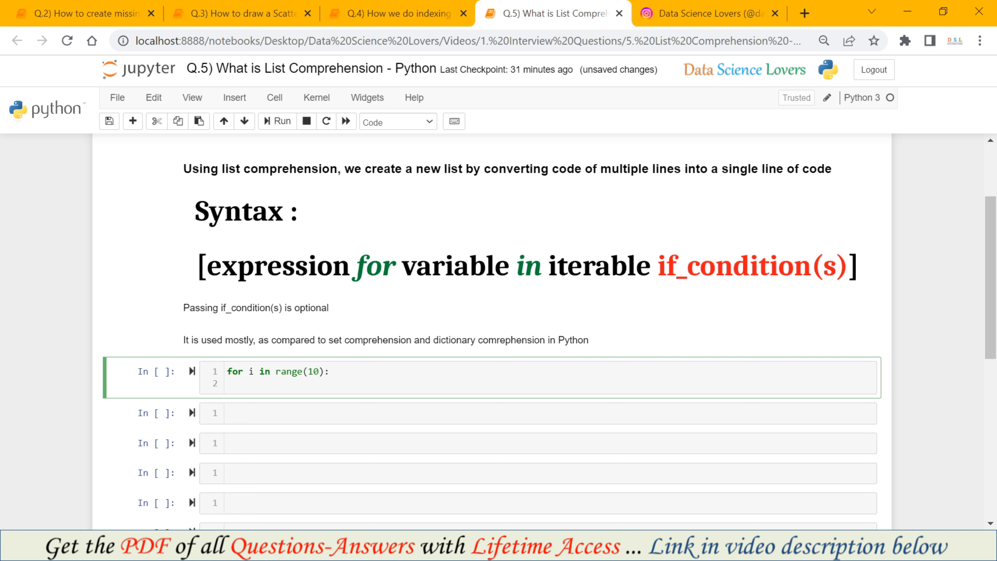
text(print(i))
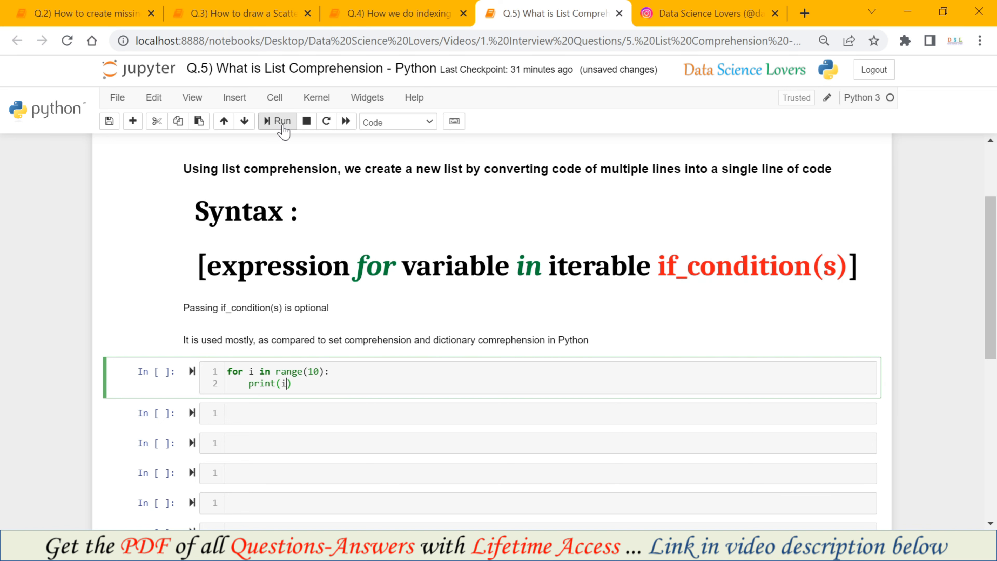
click(277, 121)
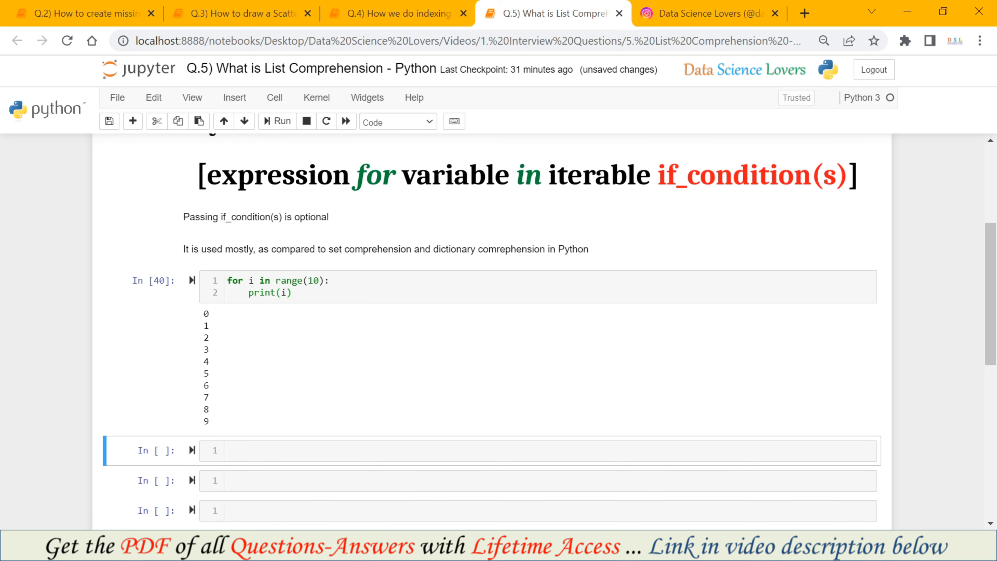
scroll(down, 3)
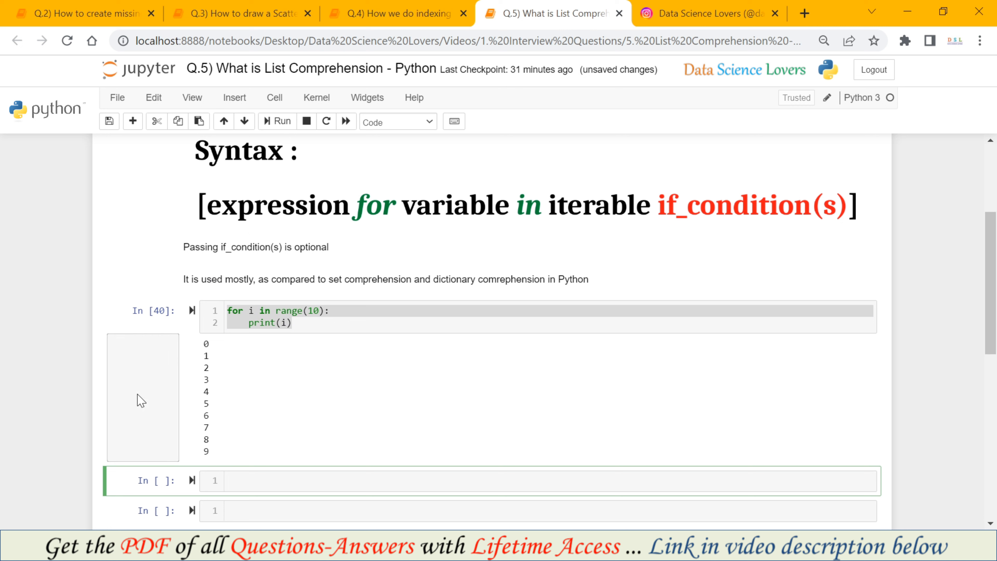
mouse_move(141, 400)
text(i)
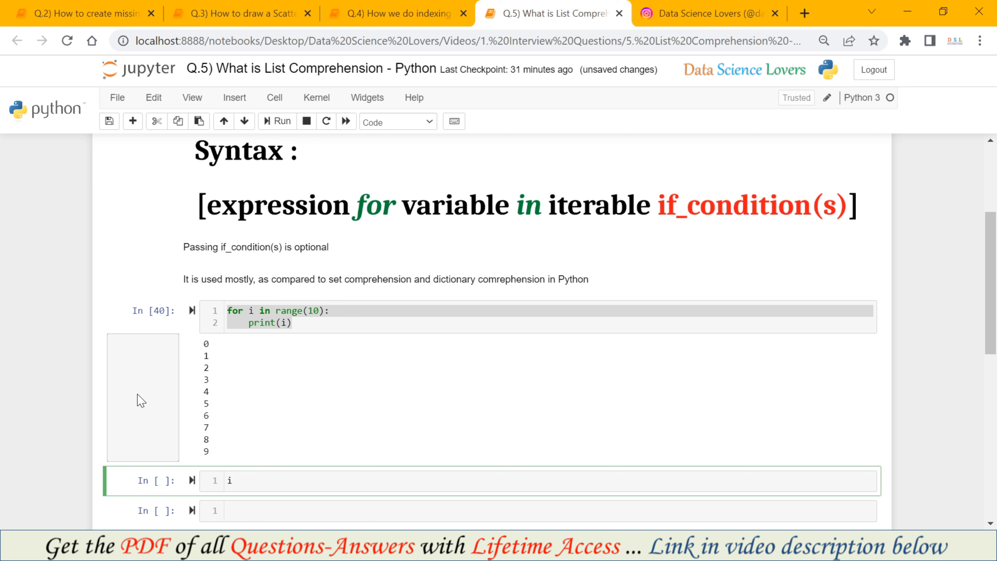
Step: Write a = [i for i in range(10)] and begin print(a) in the next cell
text(for)
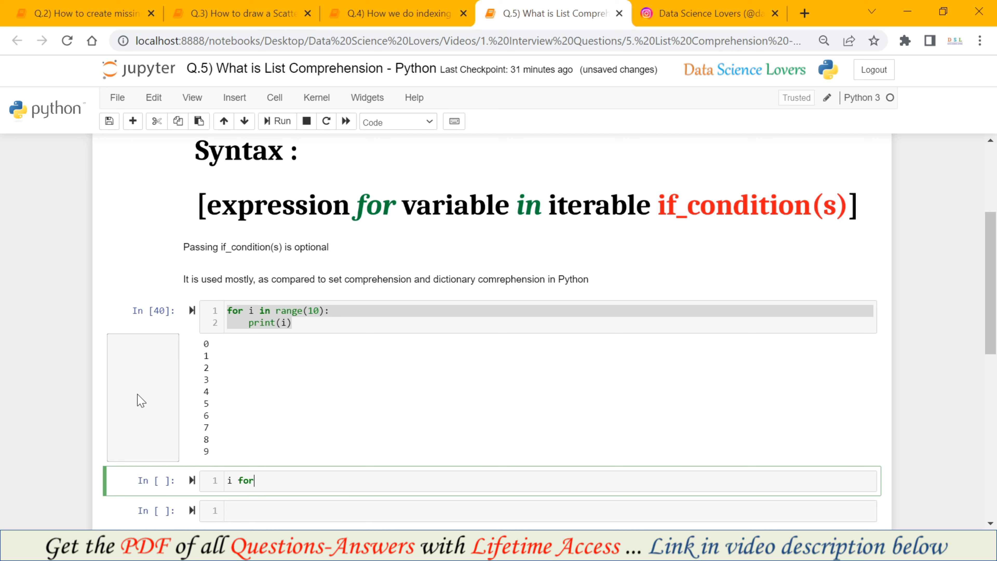
mouse_move(456, 230)
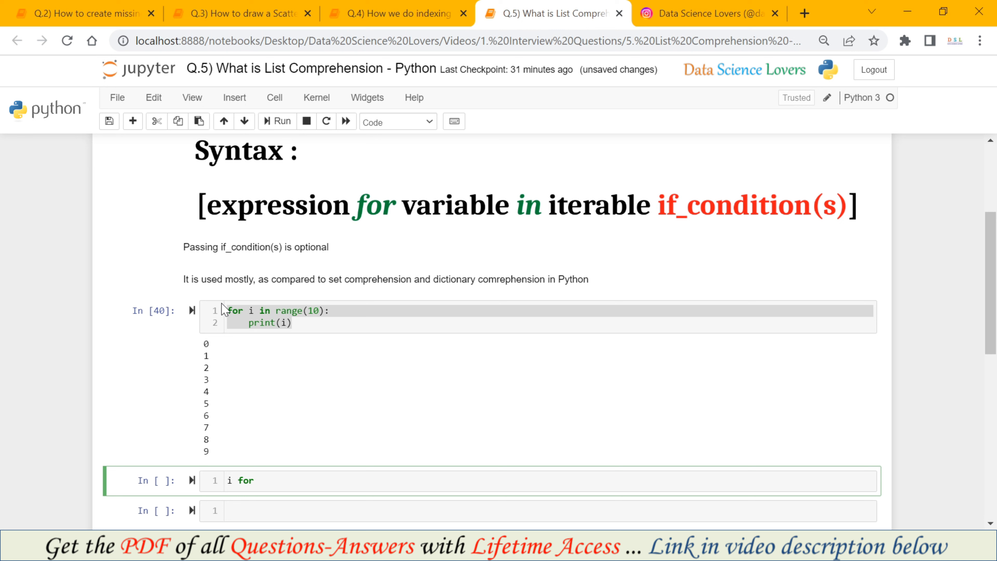
text(i)
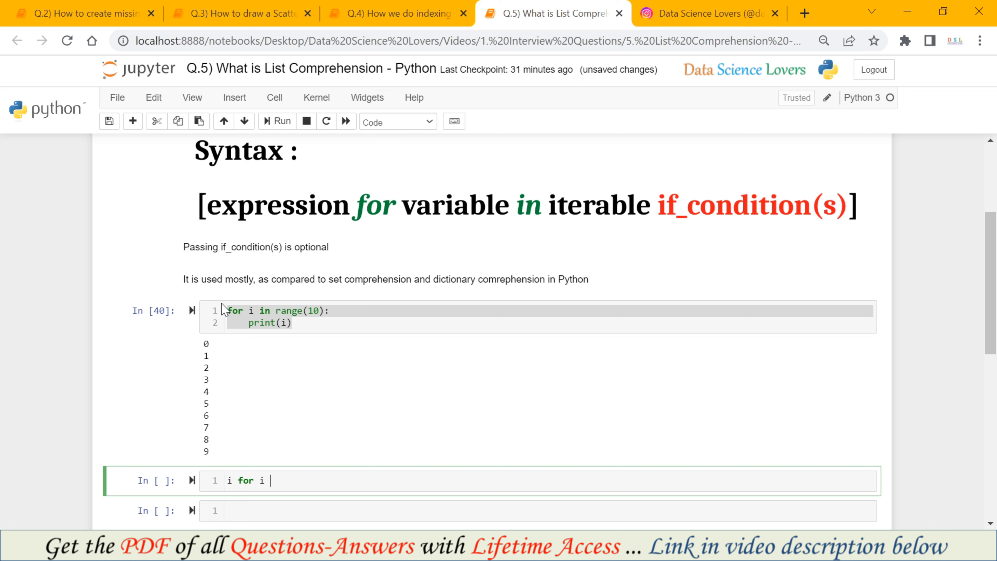
text(in)
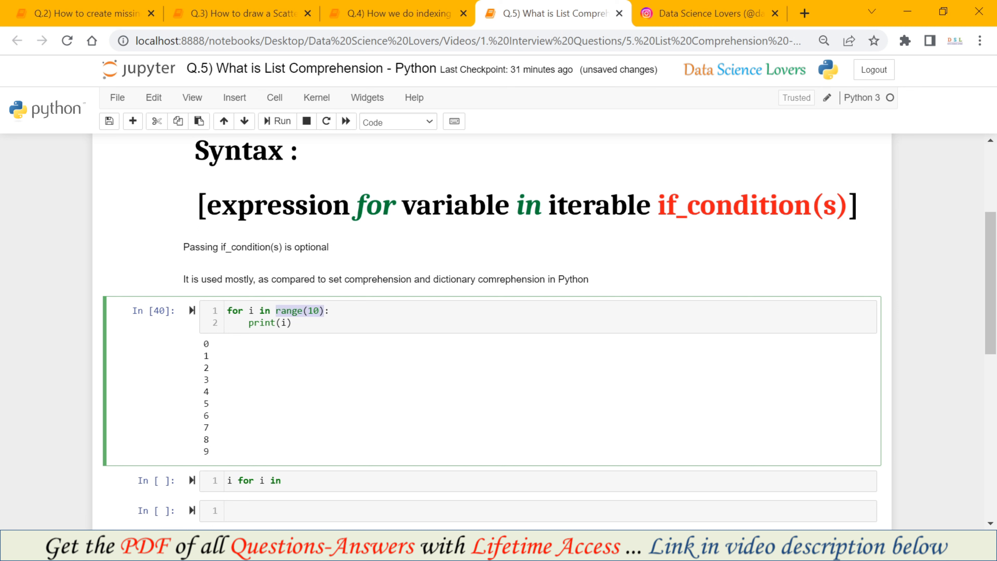
text(range)
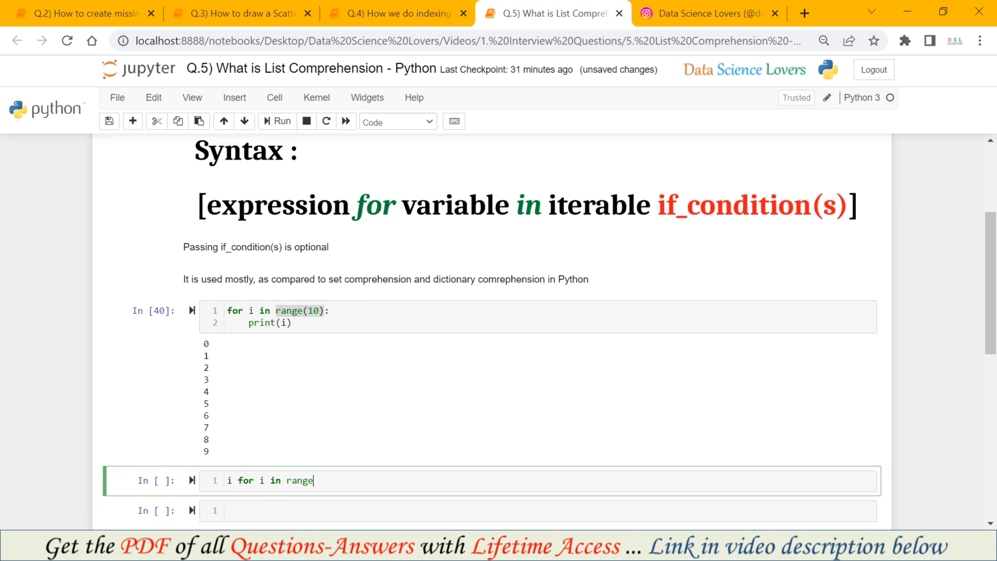
text((10))
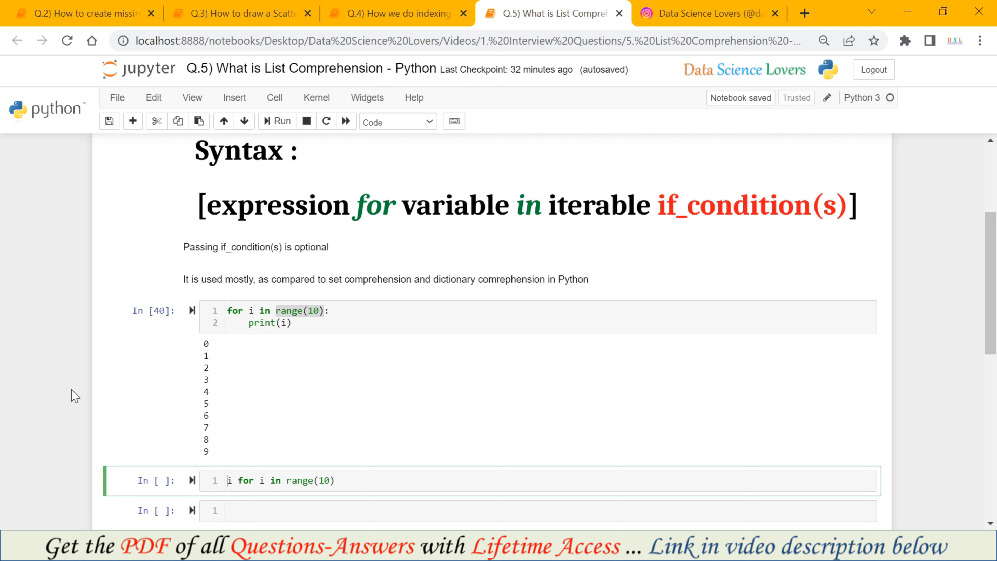
text([)
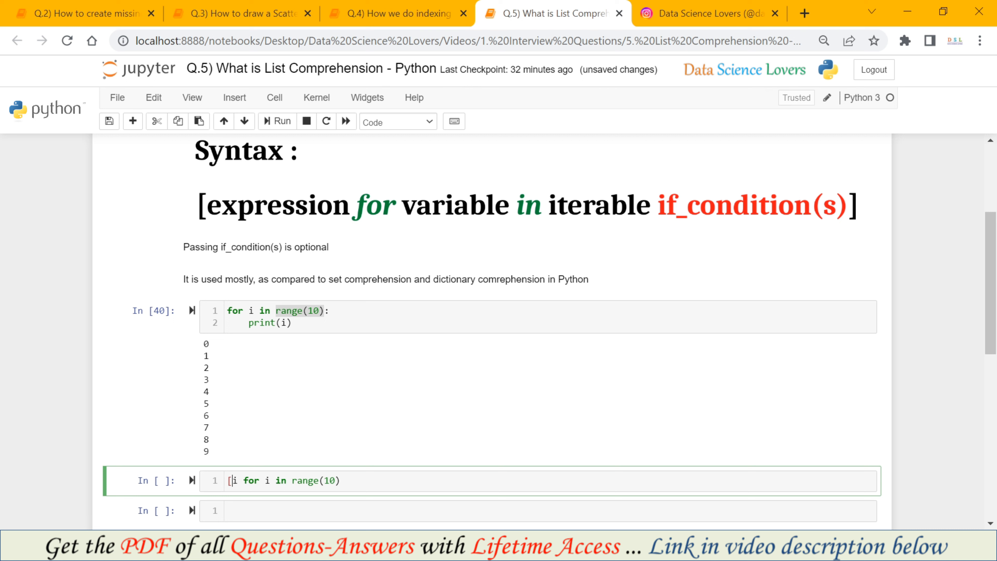
text(])
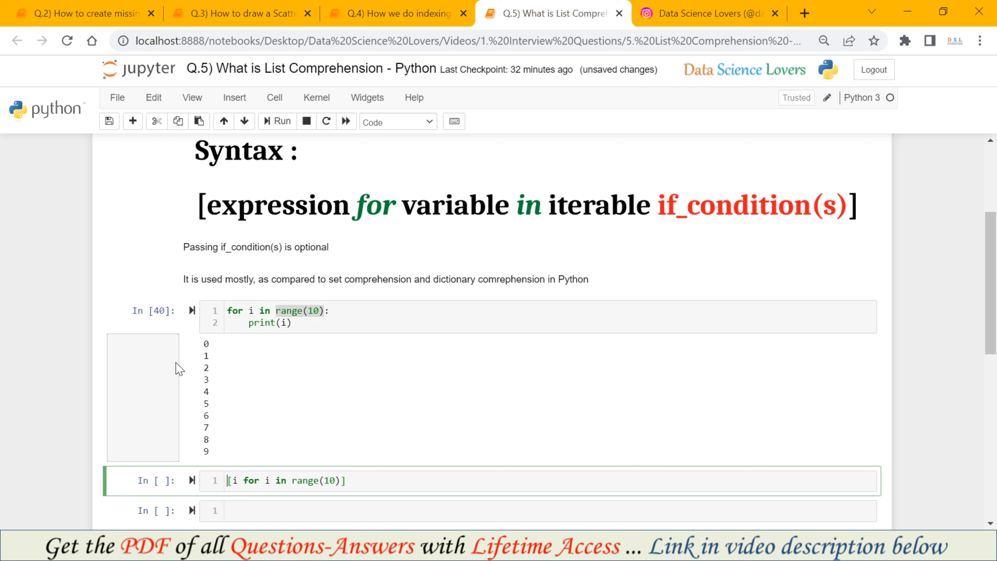
text(a =)
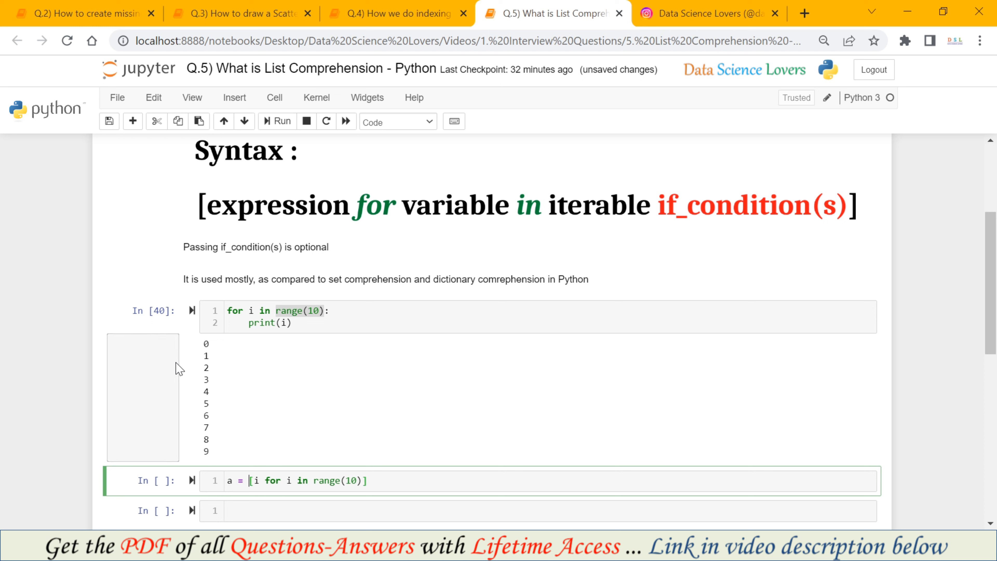
text(print(a)
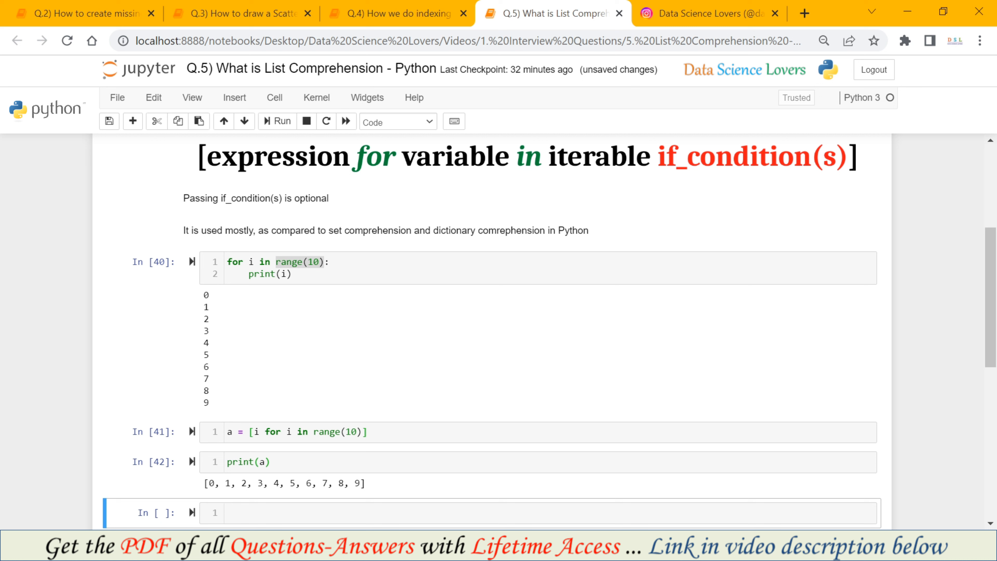
Step: Select the list comprehension cell whose printed output is [0, 1, …, 9]
double_click(209, 483)
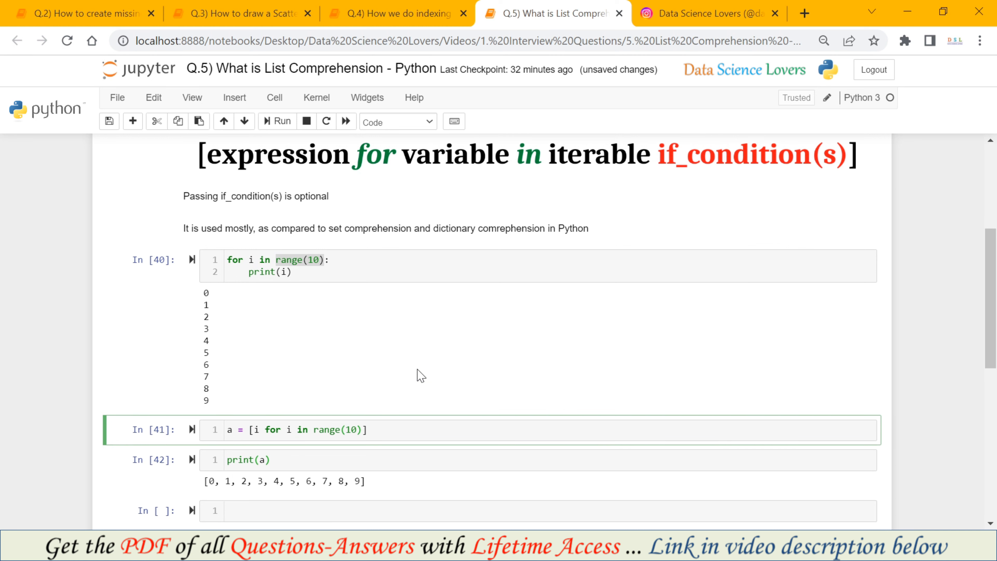
mouse_move(229, 211)
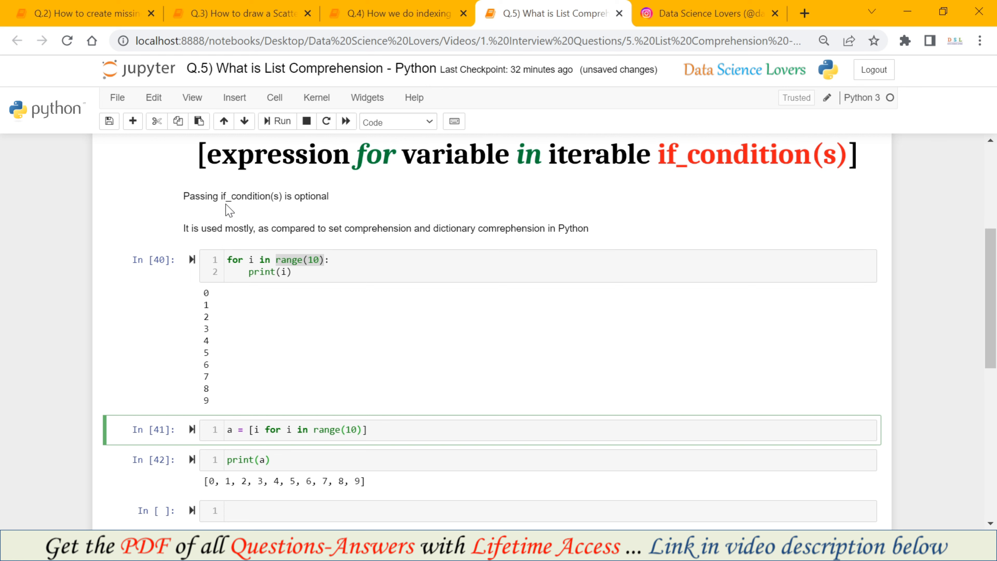
mouse_move(373, 380)
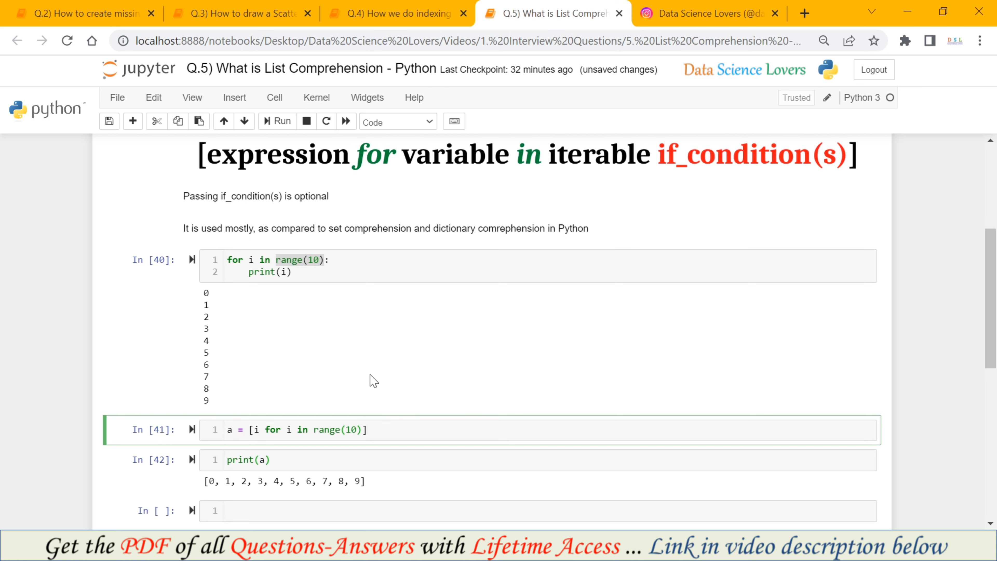
Step: In an empty cell below the printed list, write the loop header for i in range(20)
scroll(down, 3)
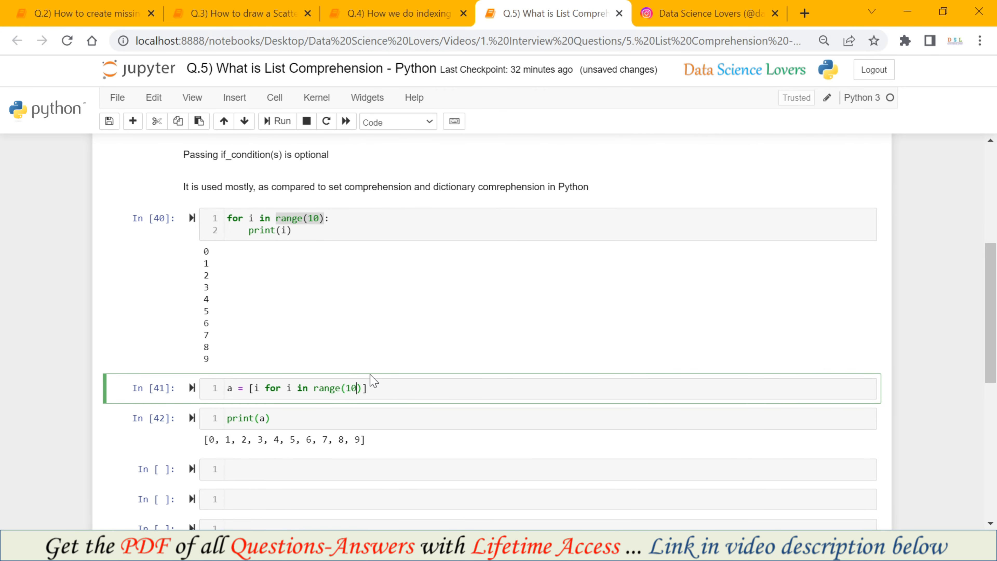
scroll(down, 3)
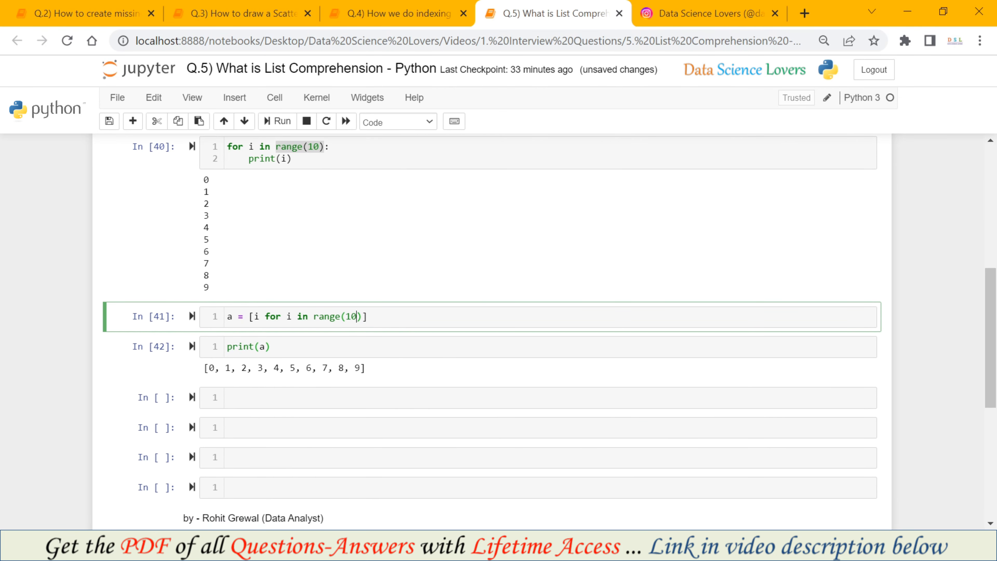
click(538, 398)
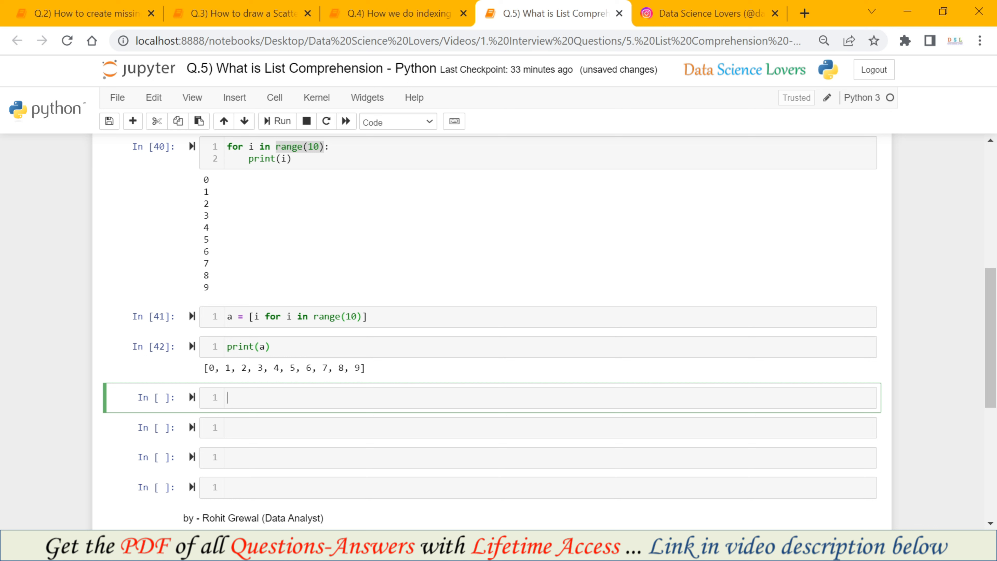
text(for)
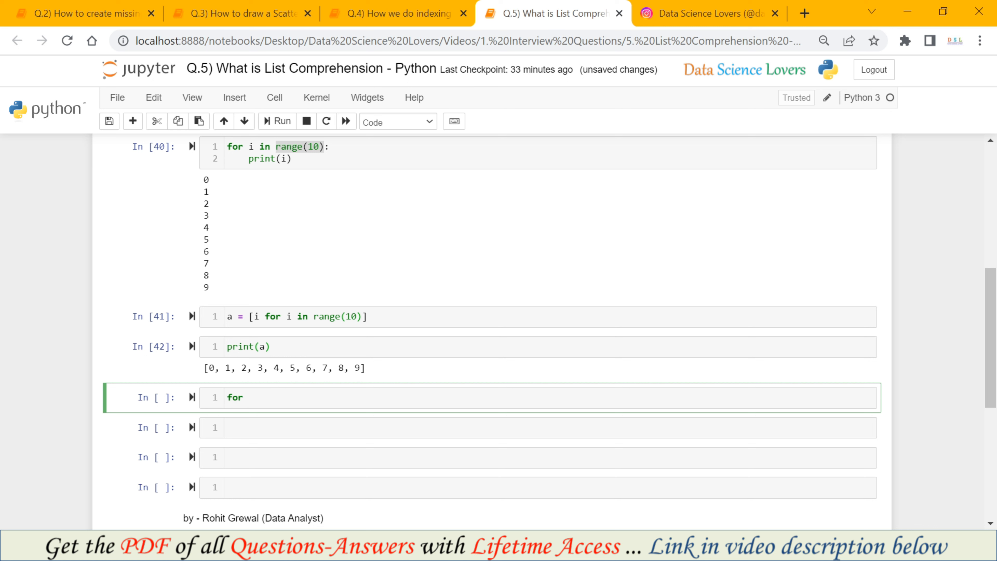
text(i)
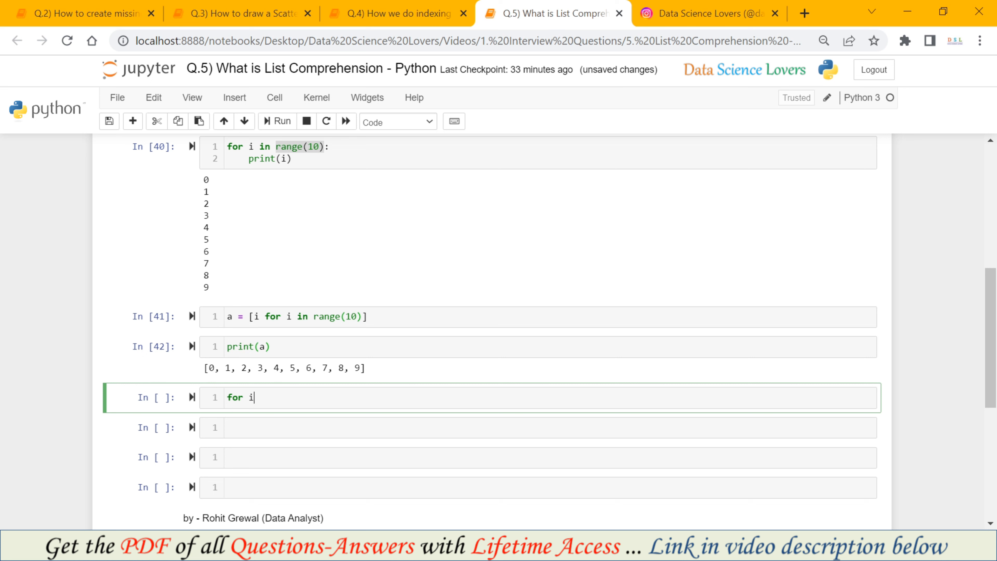
text(in range(20):)
text(if)
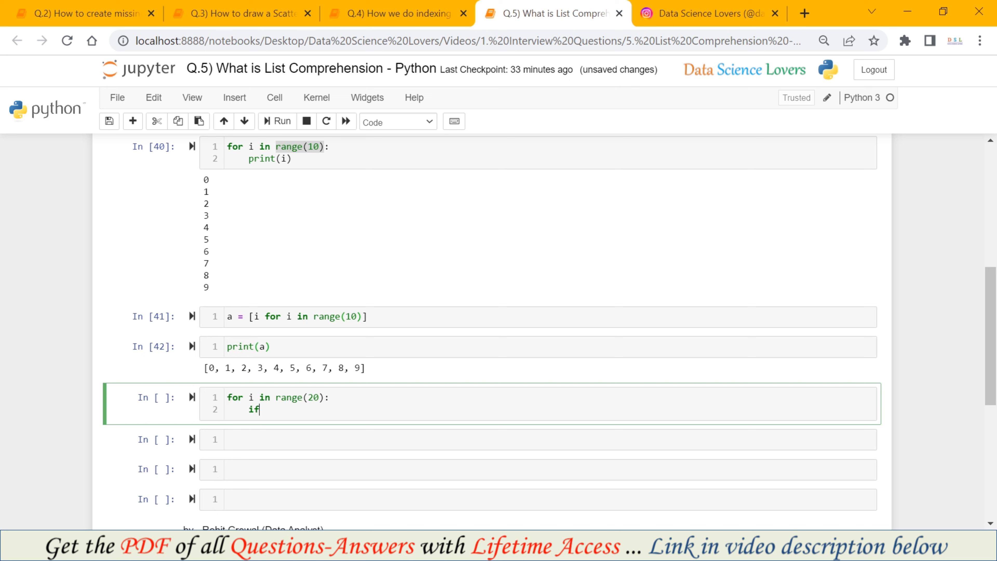
Step: Add if i%4 == 0: print(i) so the loop outputs 0, 4, 8, 12, 16, then move to the next cell
text(i)
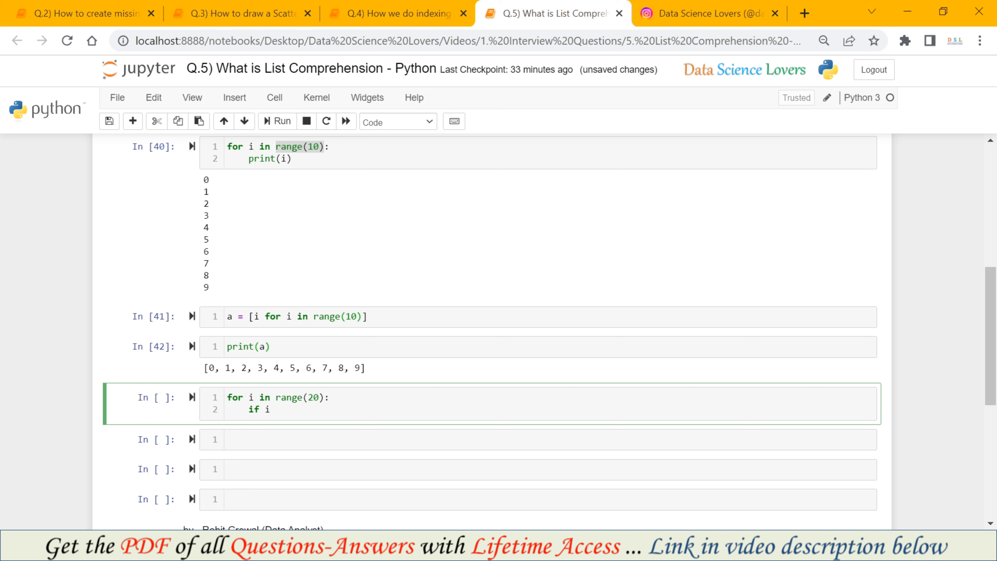
text(%)
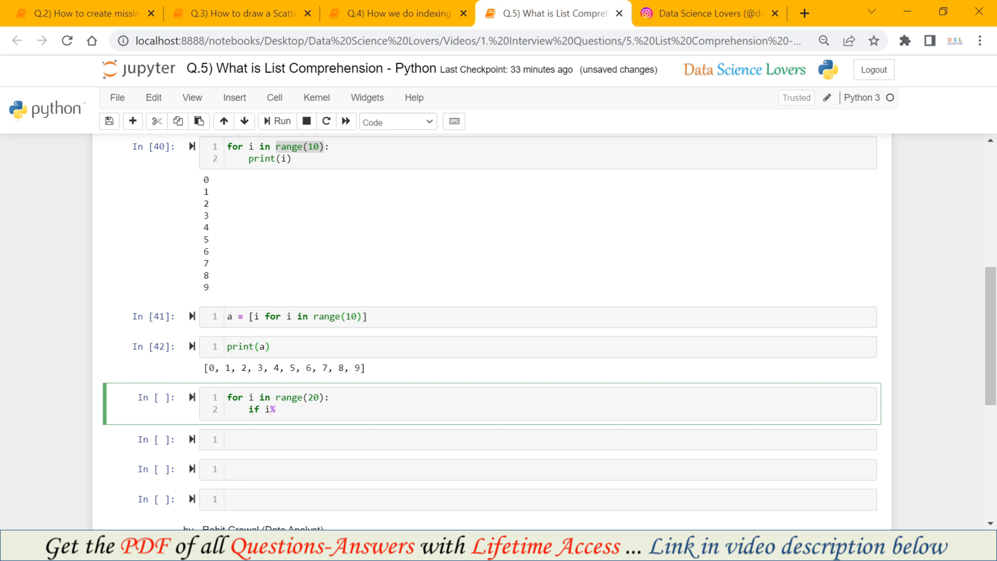
text(4 ==)
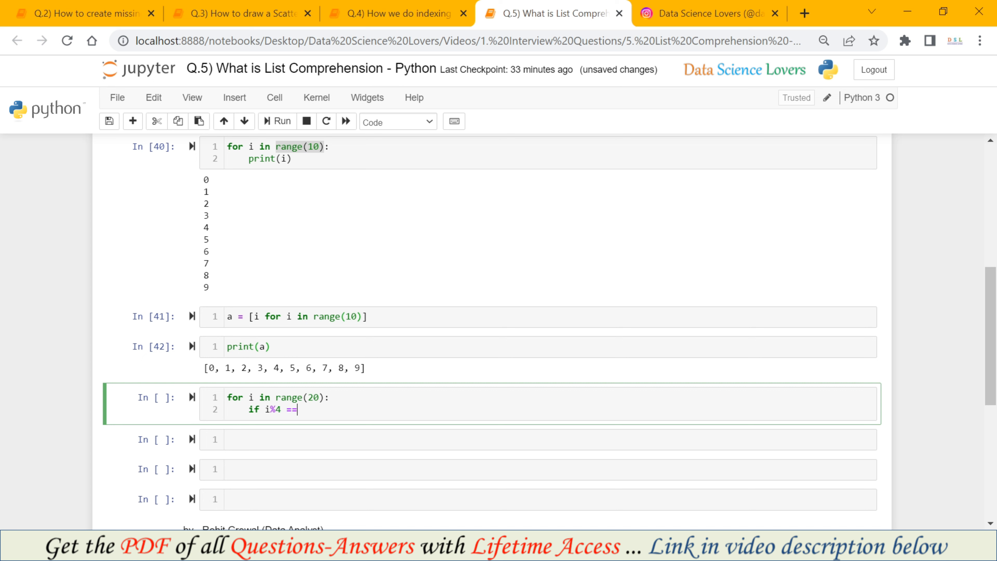
text(0:)
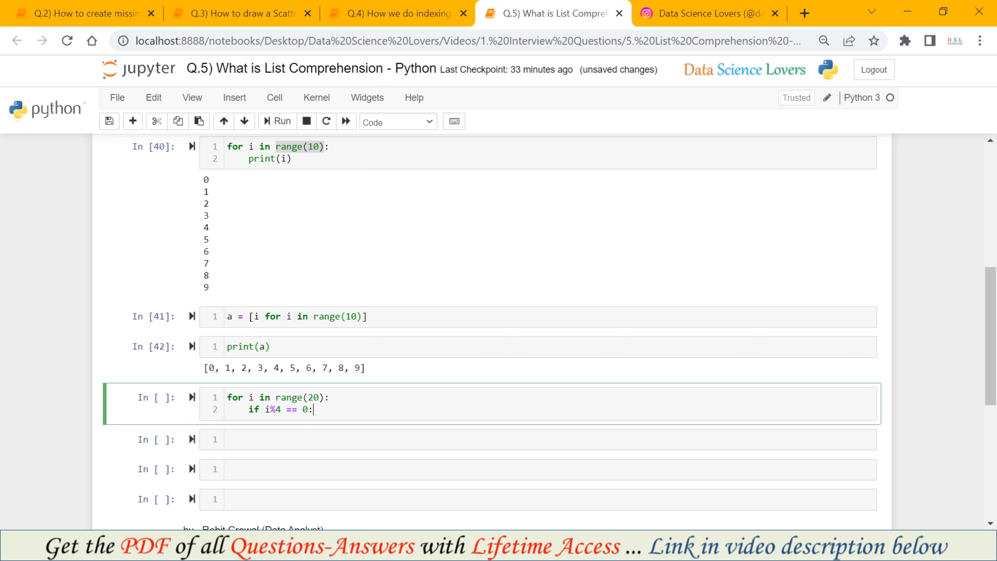
text(print(i))
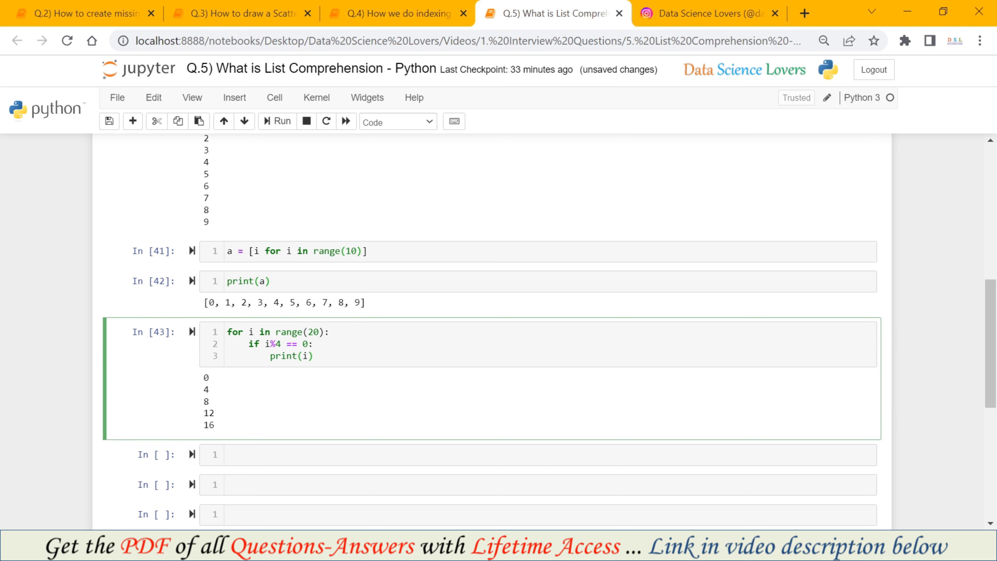
click(445, 454)
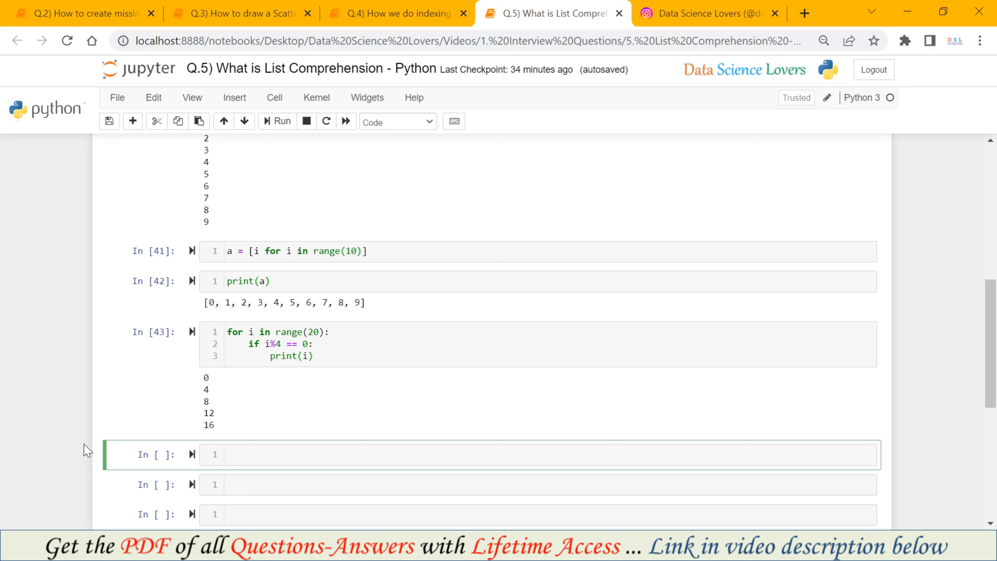
Step: Write [i for i in range(20)] and run it to output the list 0 through 19
text(i)
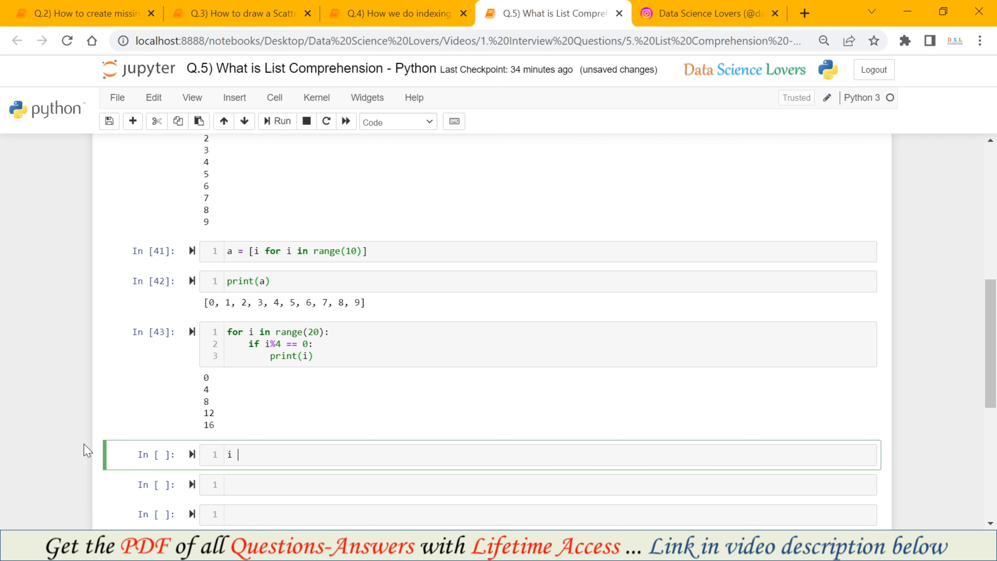
text(for)
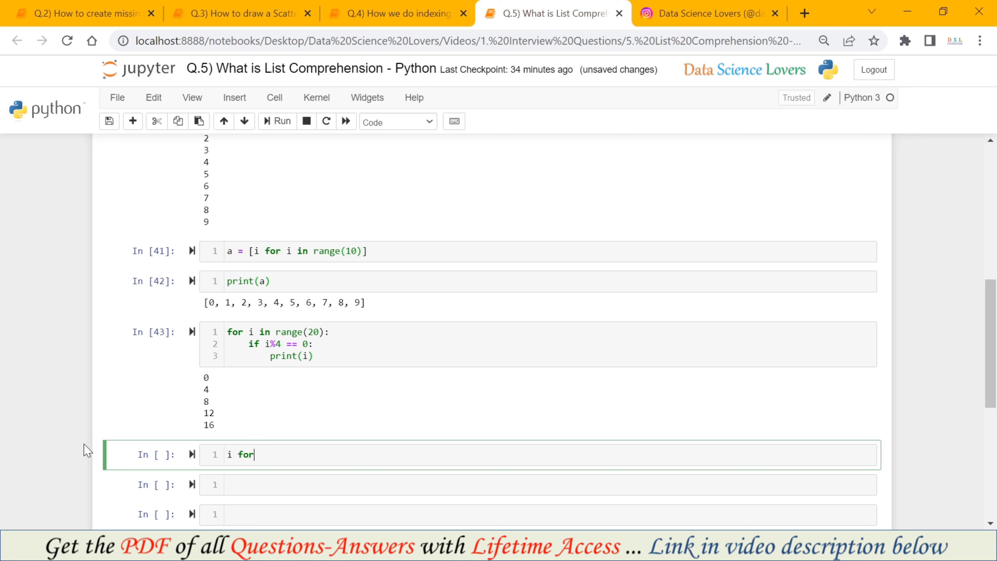
text(i)
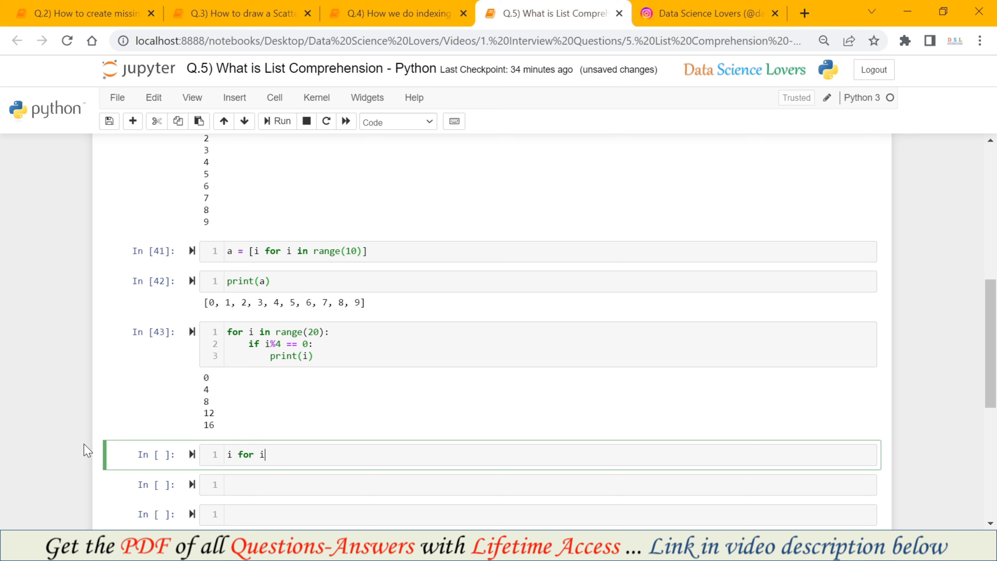
text(in)
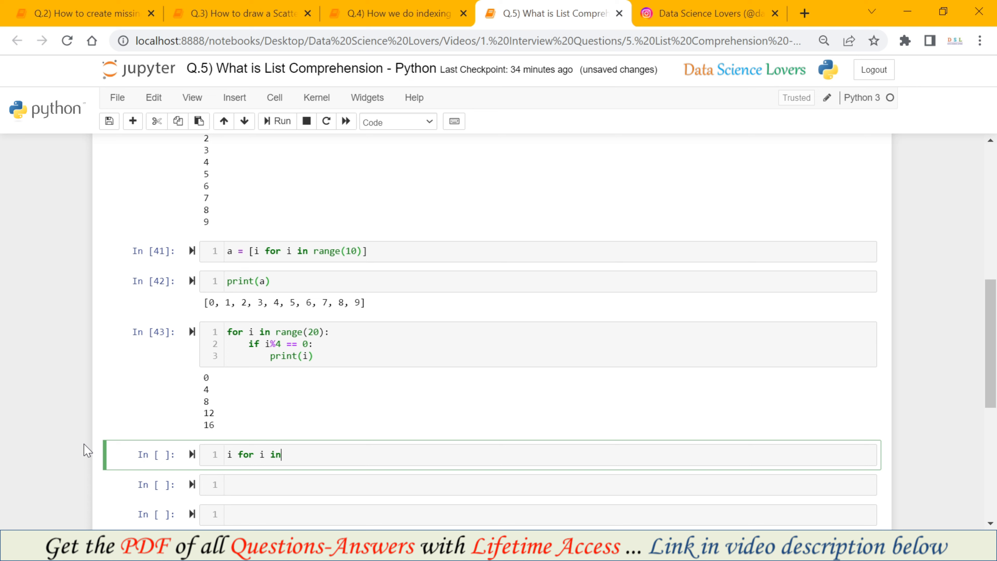
text(range()
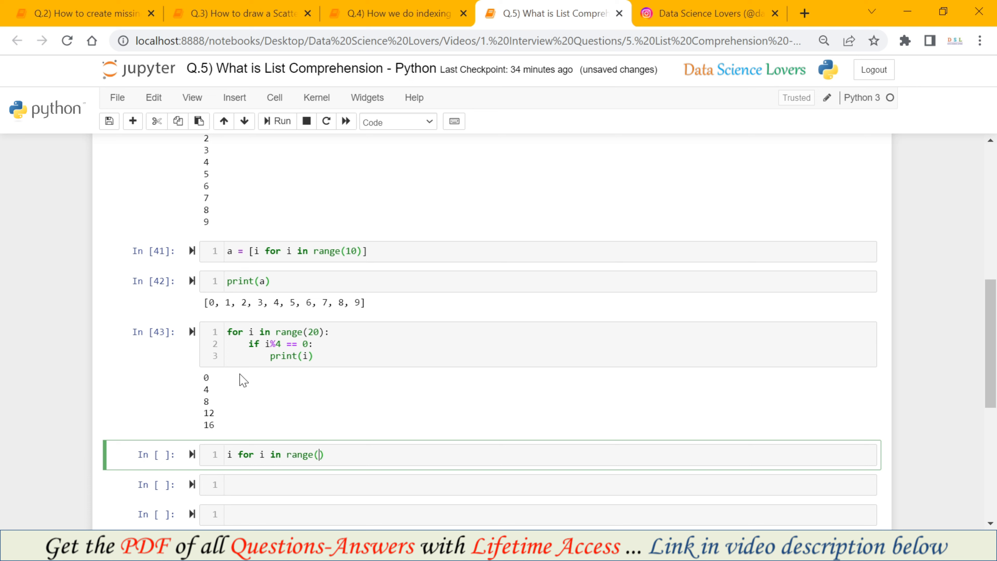
text(20)
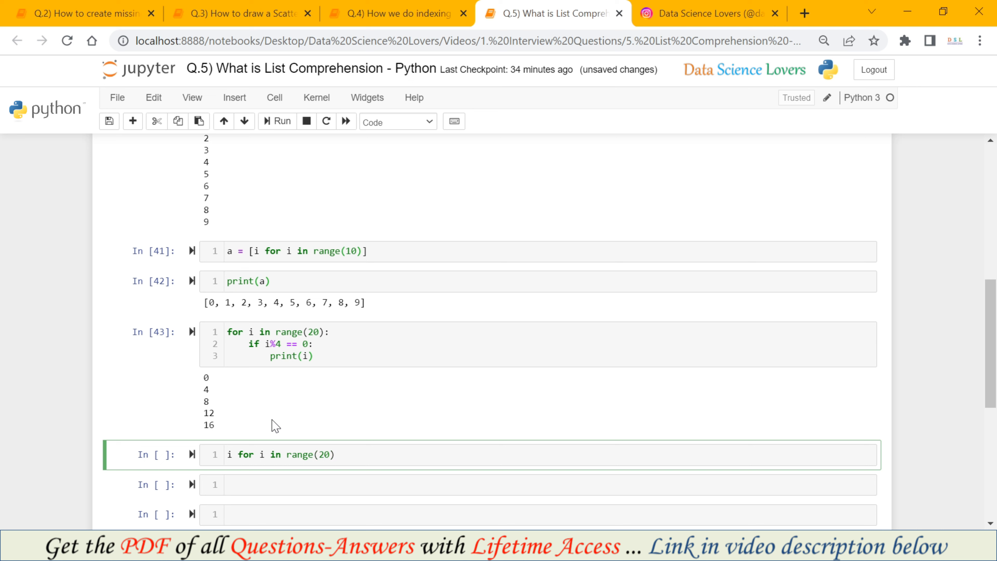
text([i for i in range(20)])
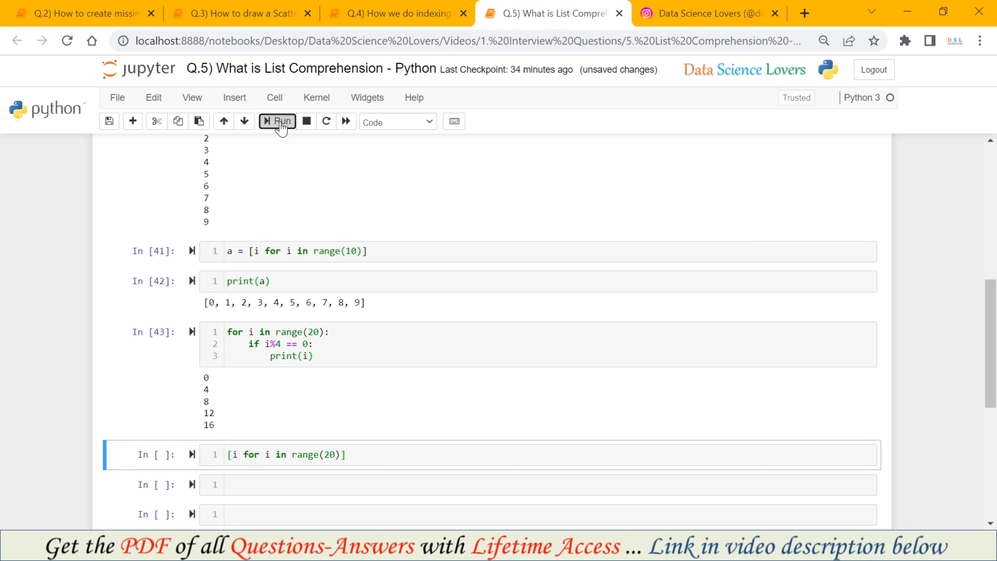
click(277, 122)
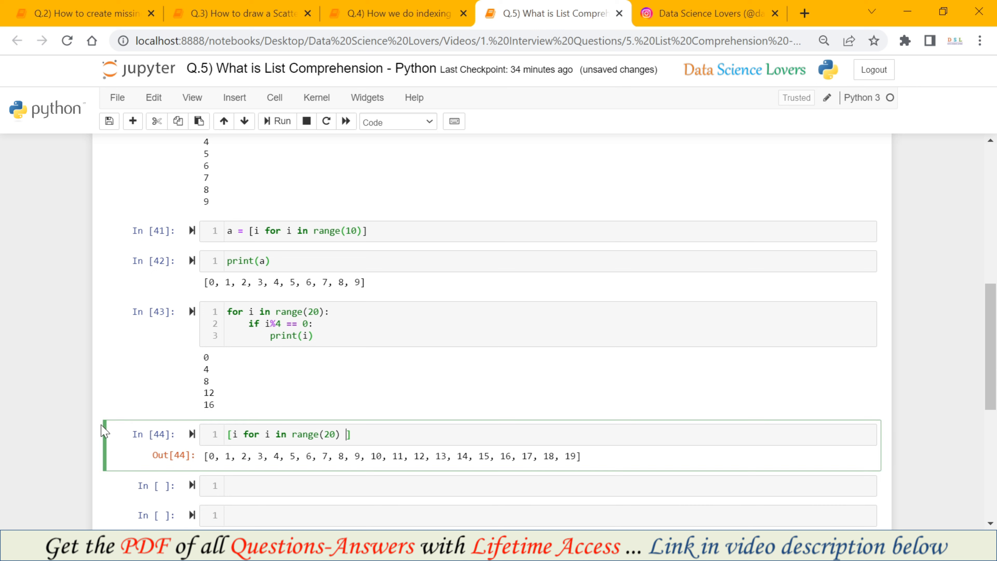
Step: Add if i%4==0 inside the brackets and run it to output [0, 4, 8, 12, 16]
text(if)
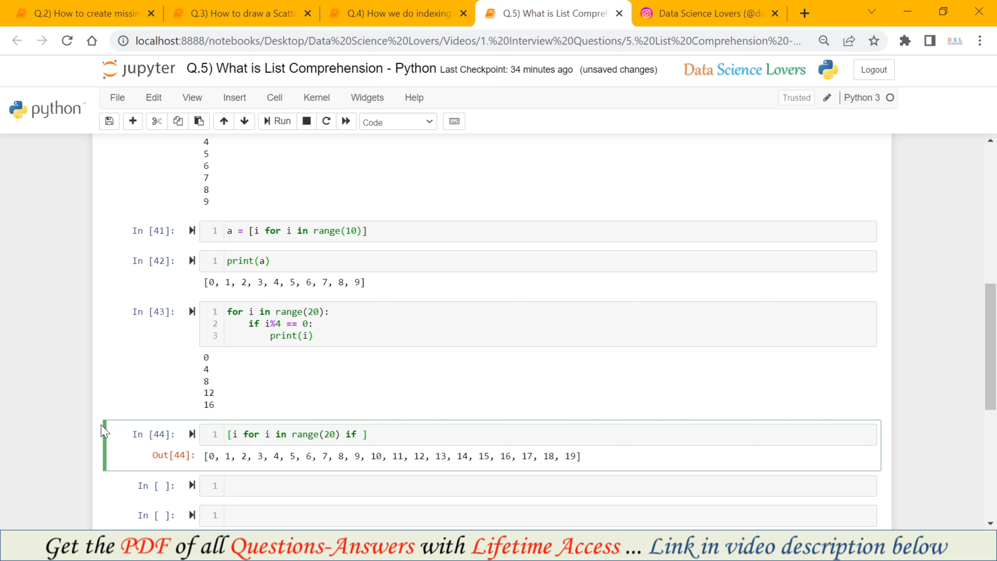
text(i%)
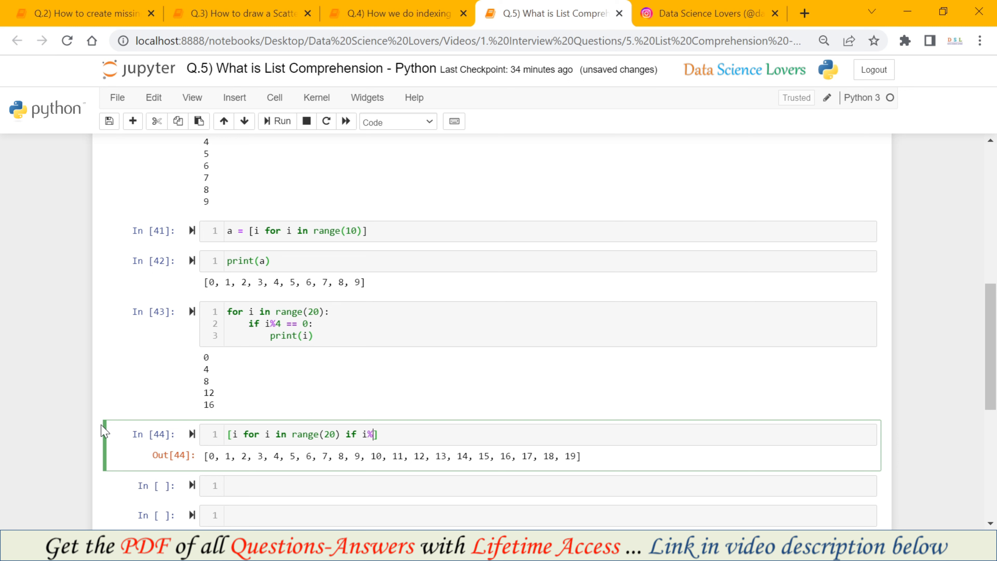
text(4==)
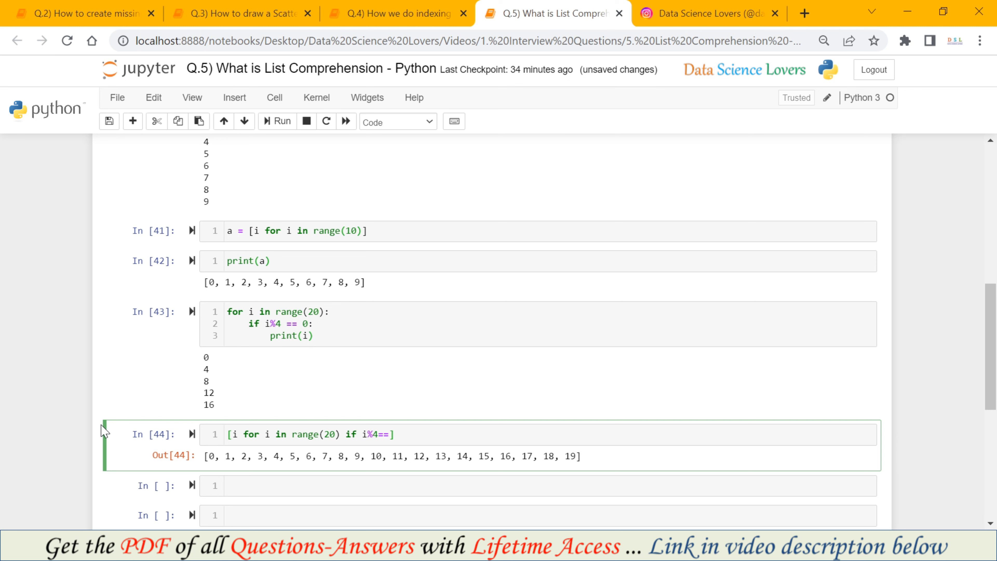
text(0)
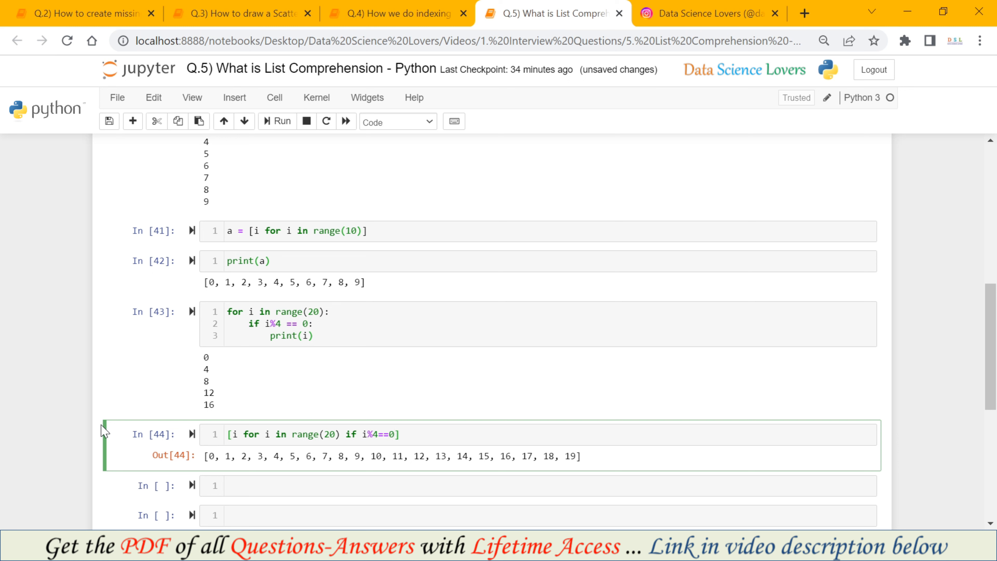
click(283, 122)
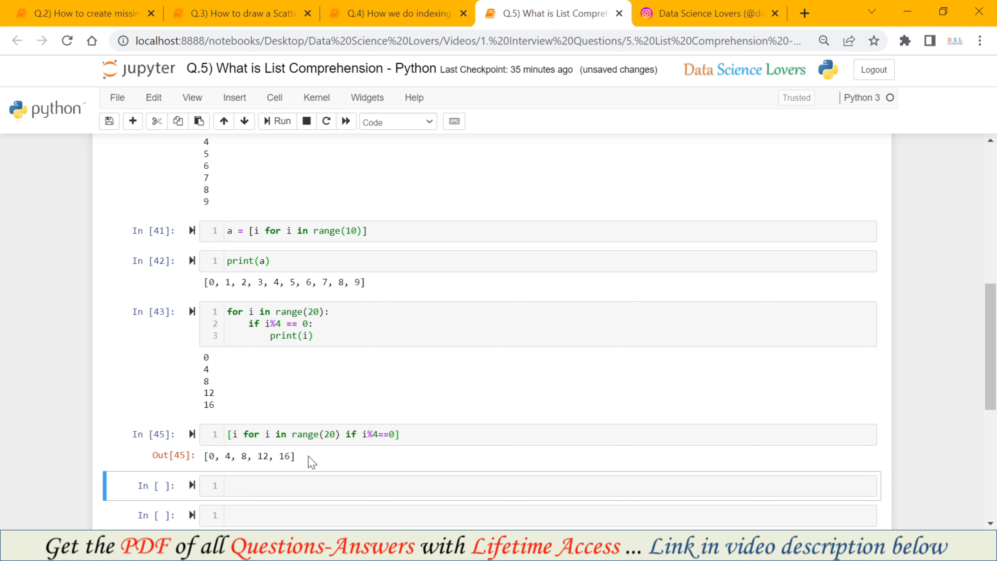
Step: Reopen the multiples-of-4 comprehension cell for editing to add a second condition
scroll(down, 3)
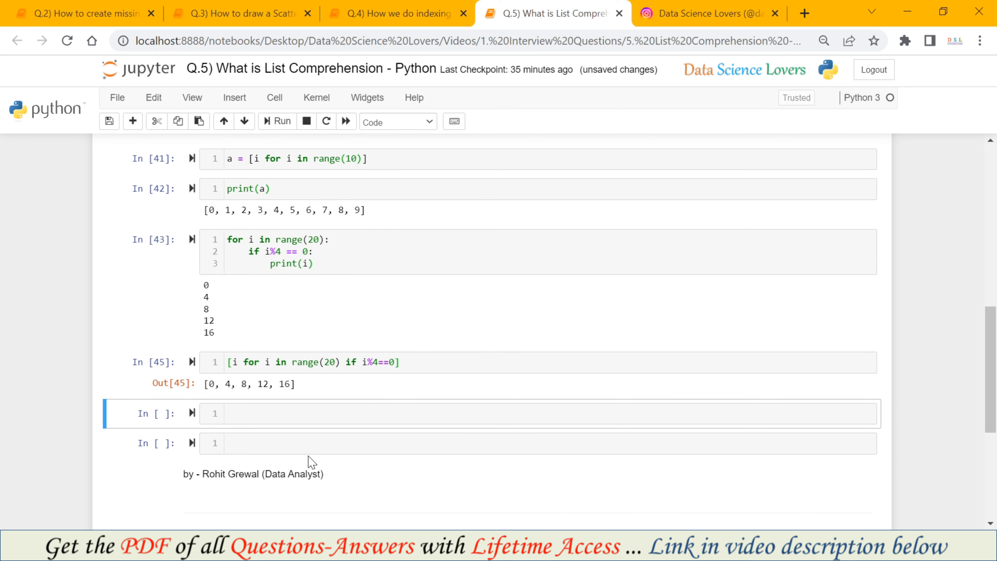
mouse_move(311, 462)
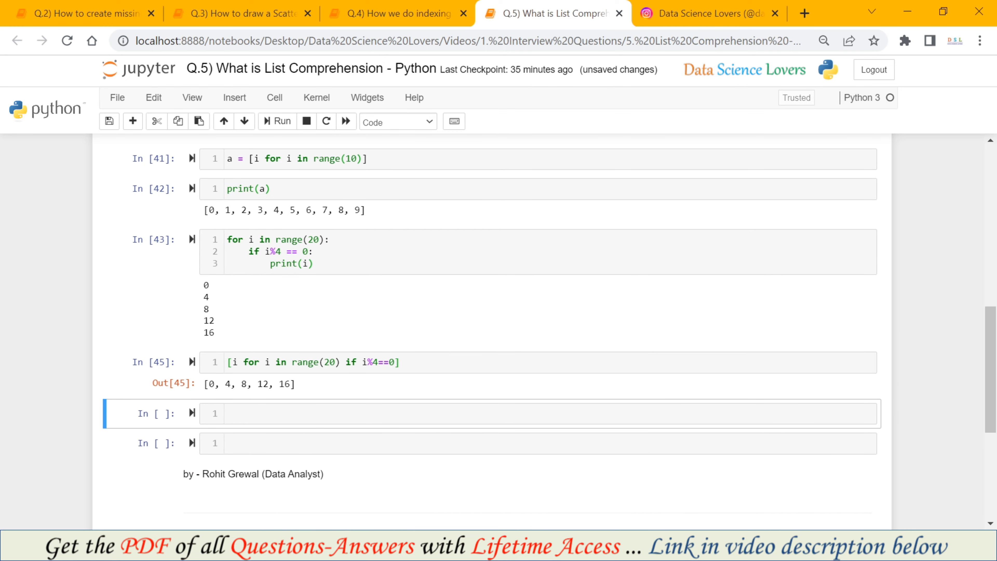
click(363, 362)
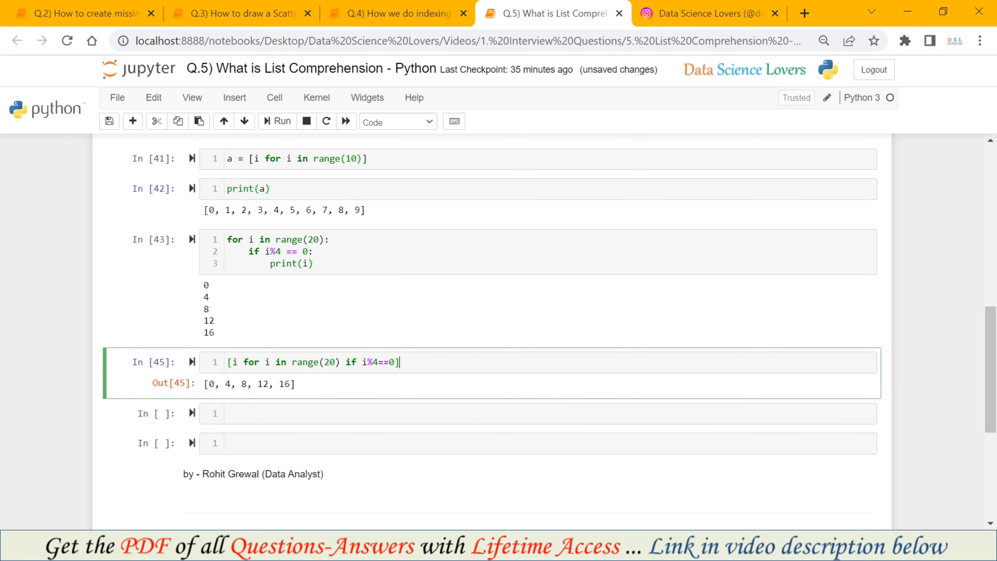
scroll(down, 3)
text([i for i in range(20) if i%4==0 if i)
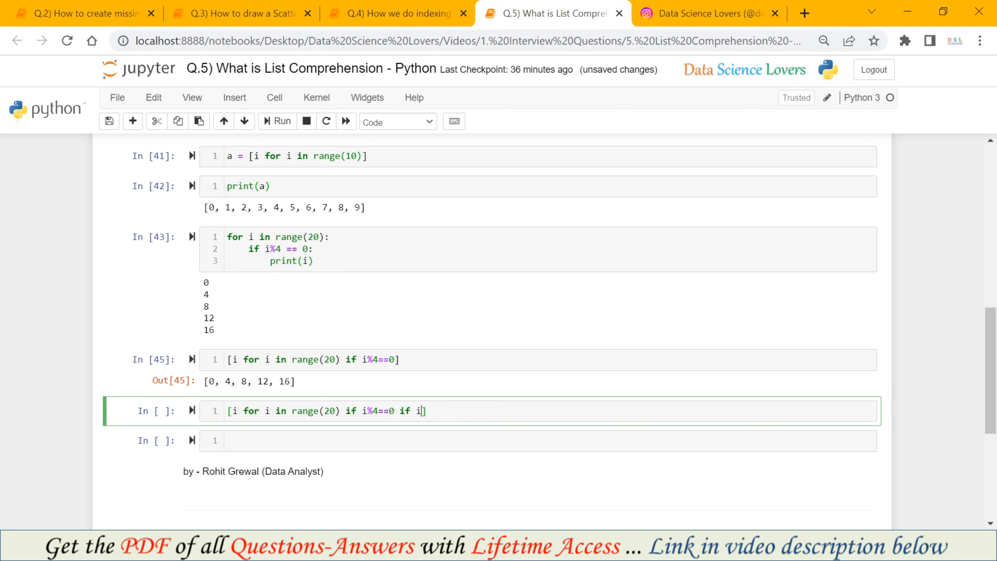
Step: Store b = [i for i in range(20) if i%4==0 if i<10] and print b to show [0, 4, 8]
text(<10)
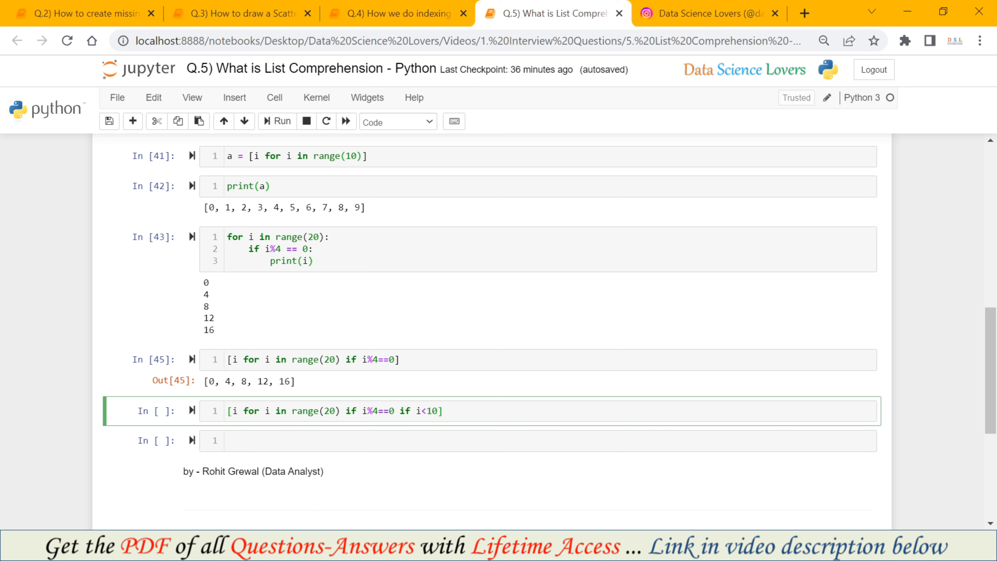
click(230, 410)
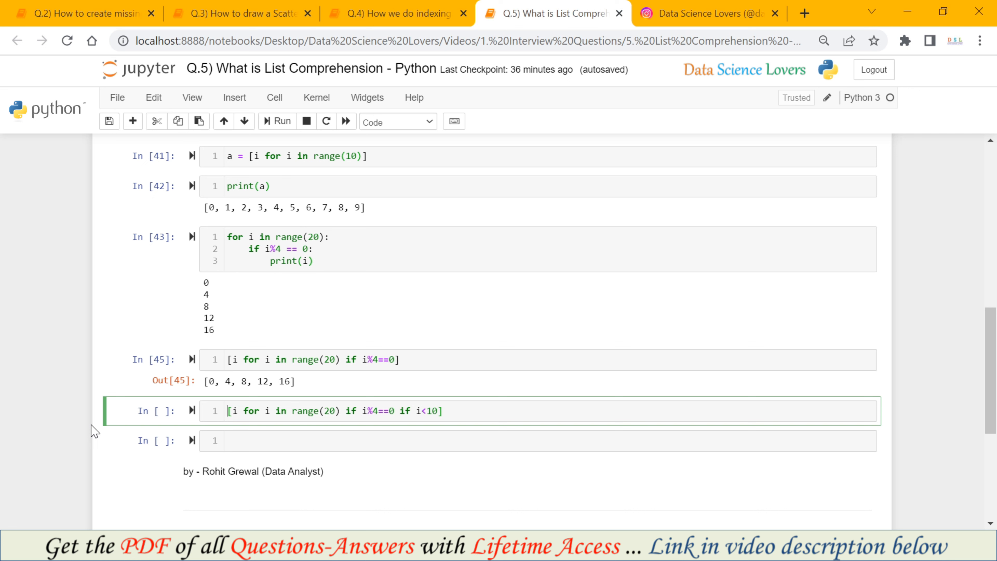
text(b =)
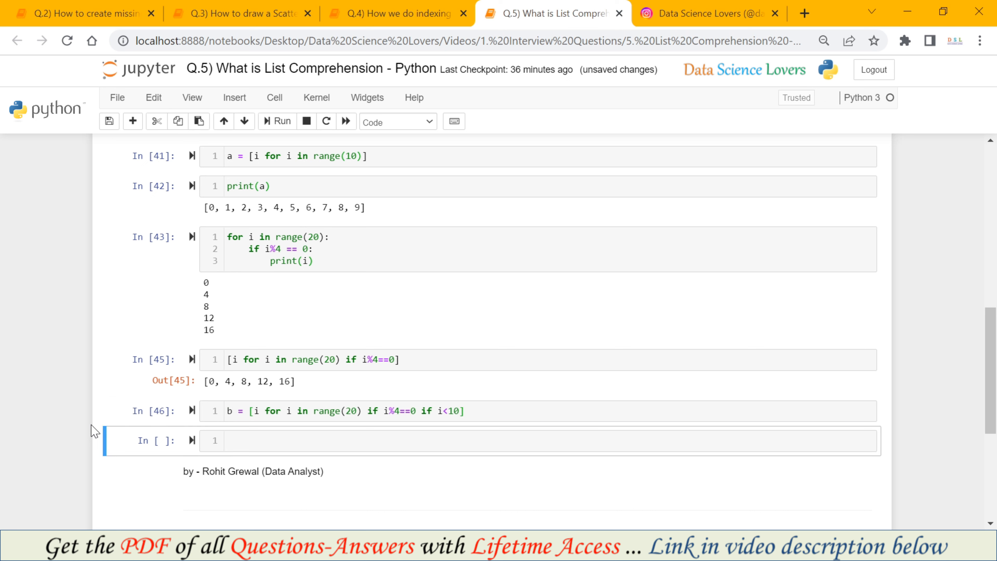
text(print())
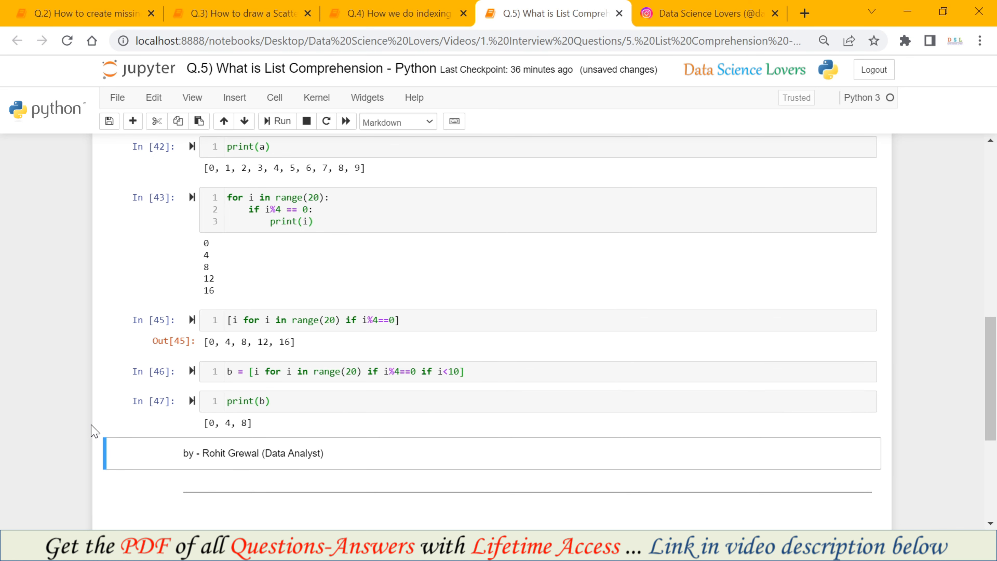
mouse_move(266, 428)
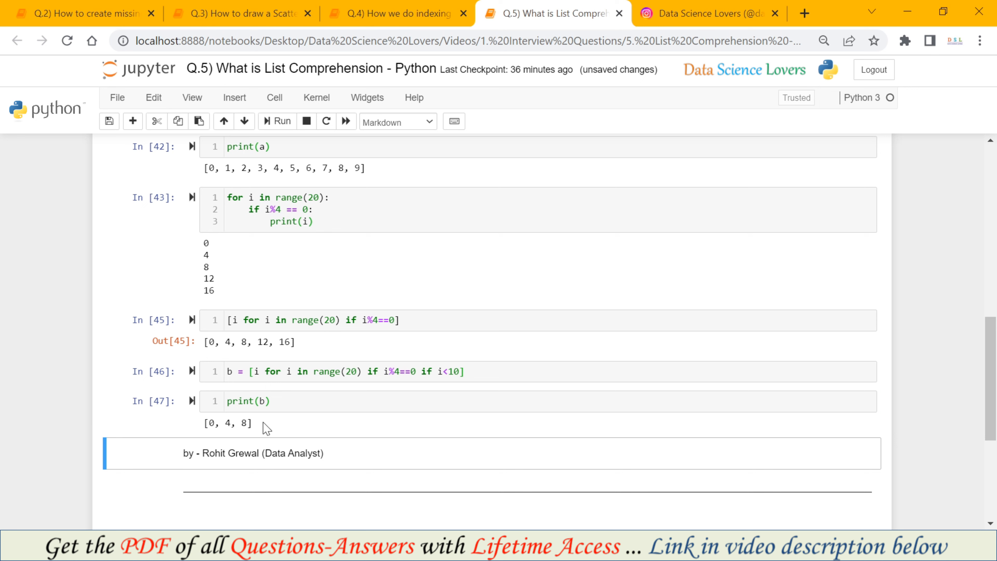
mouse_move(285, 422)
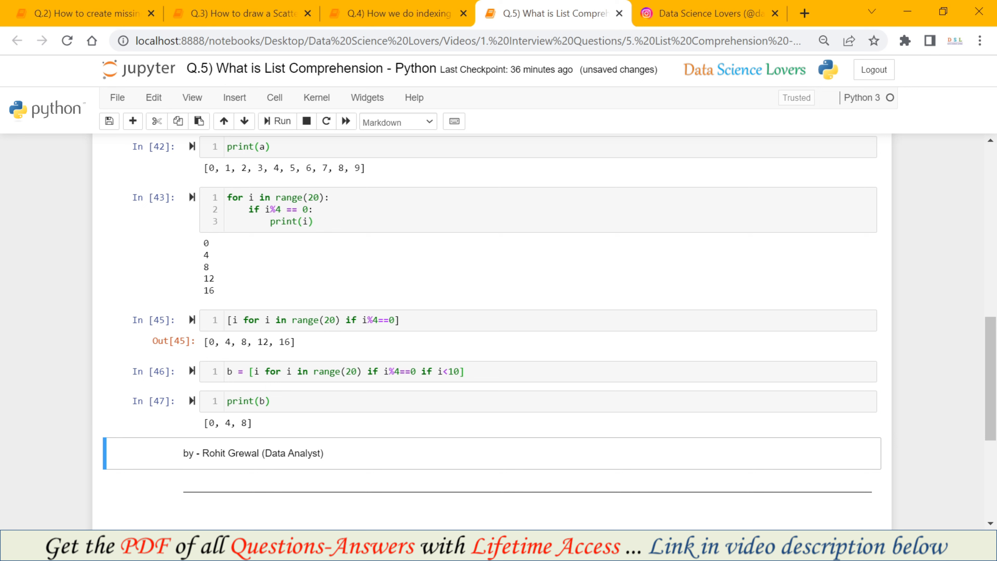
mouse_move(175, 415)
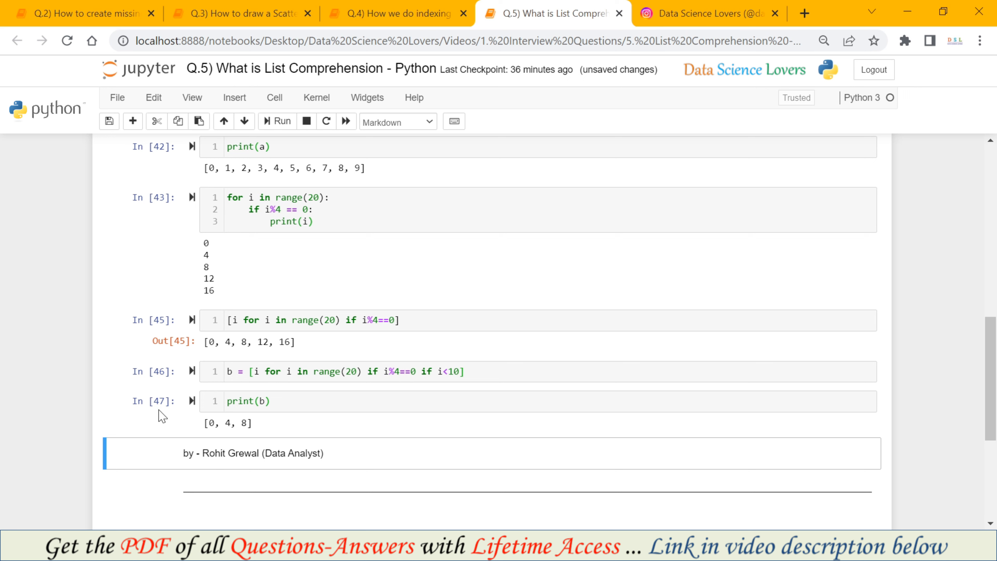
Step: Scroll through the examples to the notebook's end, showing the Next Question No. 6 (Machine Learning) heading
scroll(up, 3)
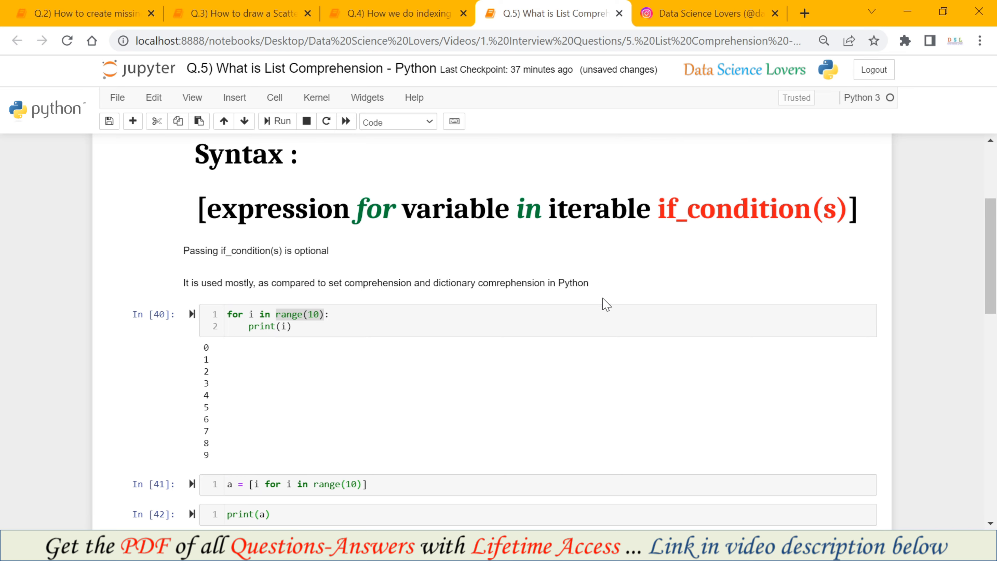
scroll(down, 3)
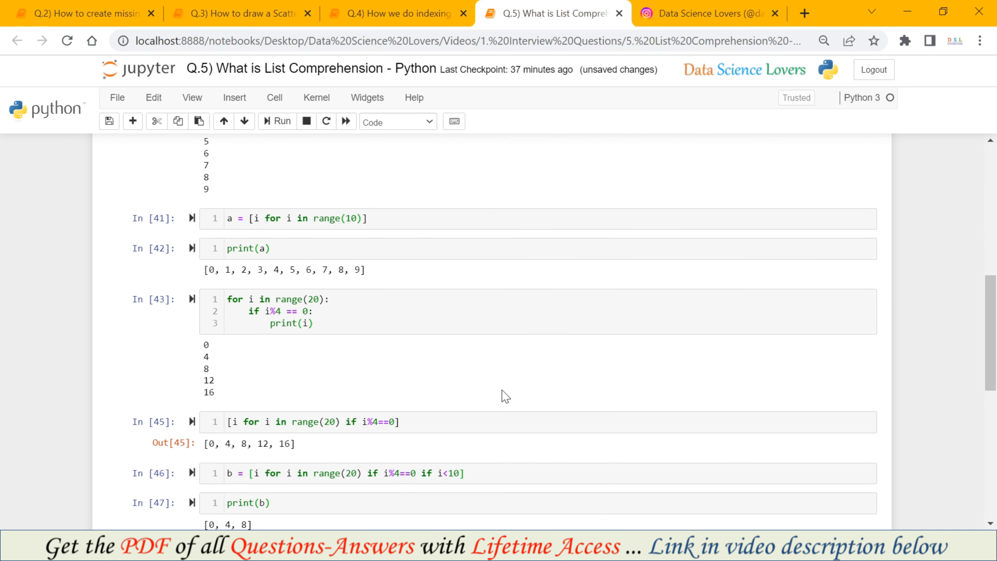
scroll(down, 3)
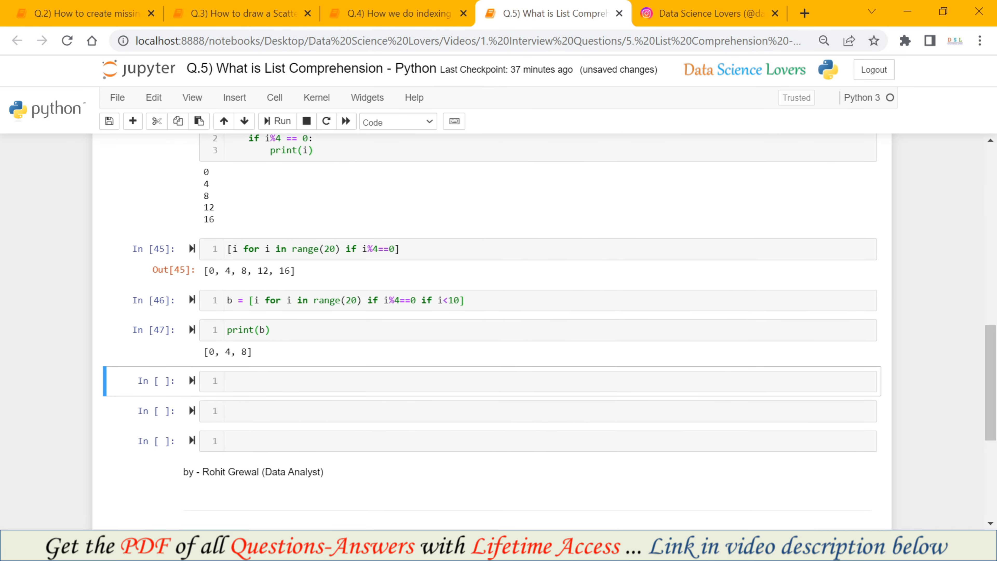
scroll(down, 3)
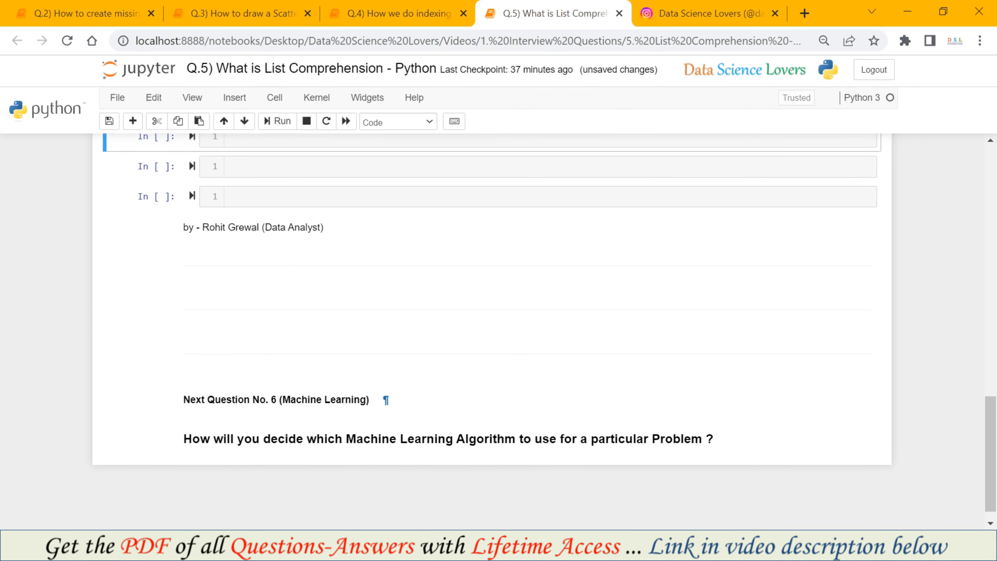
mouse_move(143, 403)
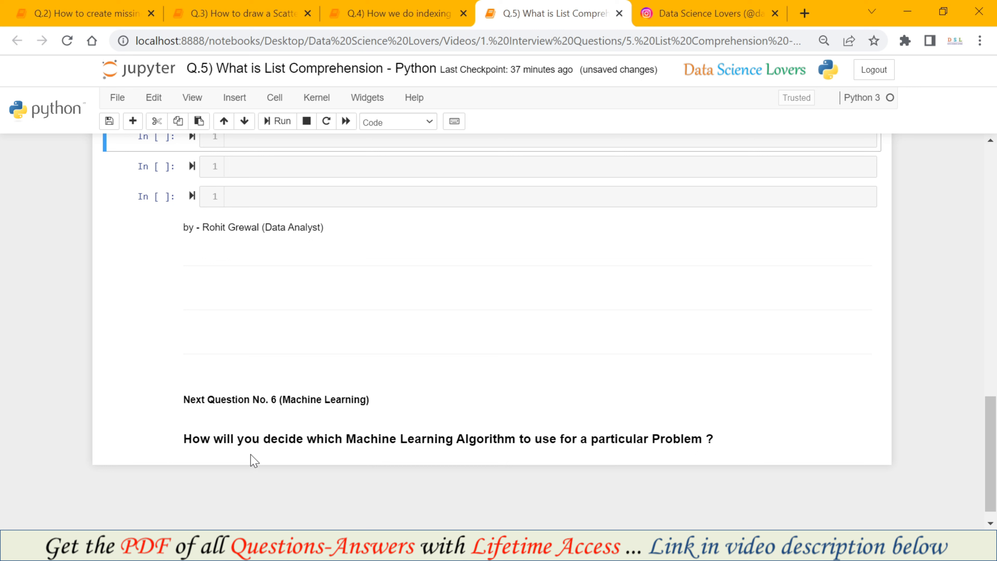
mouse_move(384, 462)
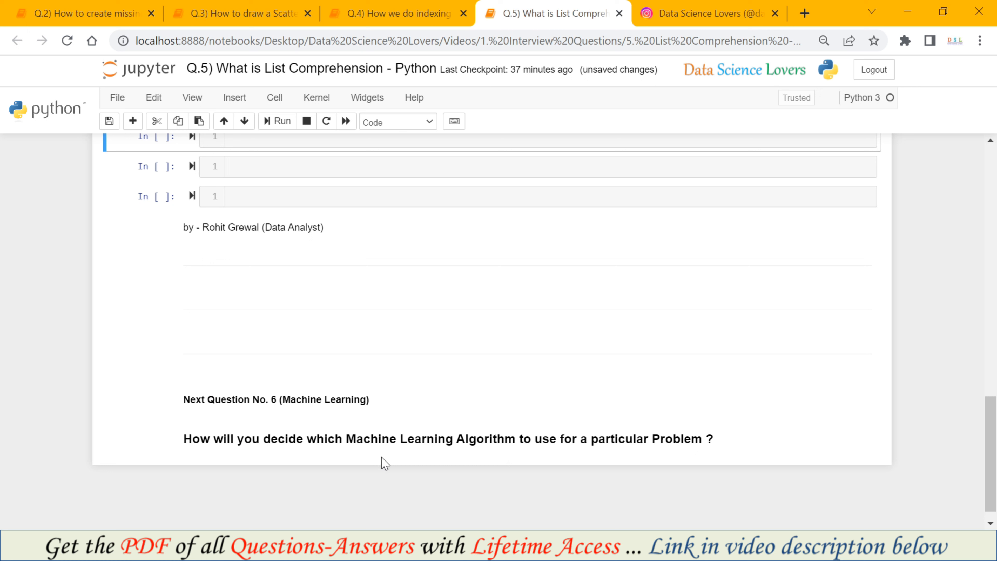